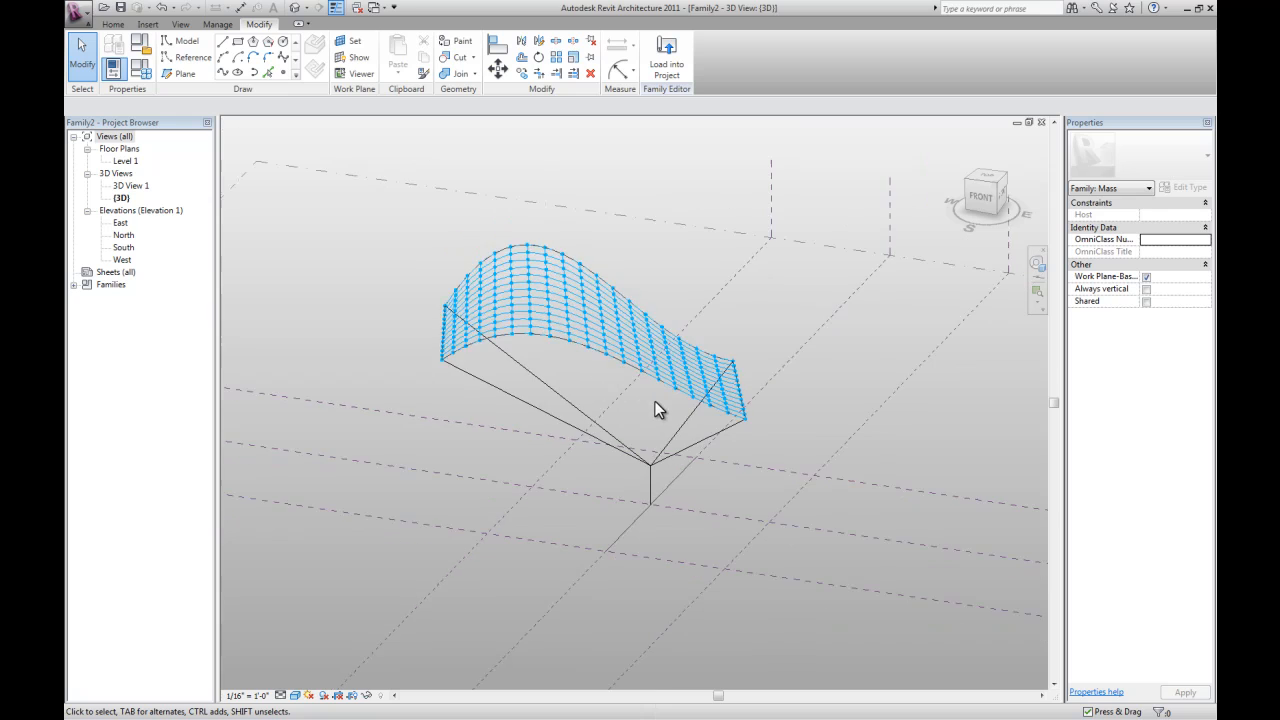
Start a new family from the Application menu, heading for the adaptive generic model template
{"action": "left_click", "coordinate": [78, 12]}
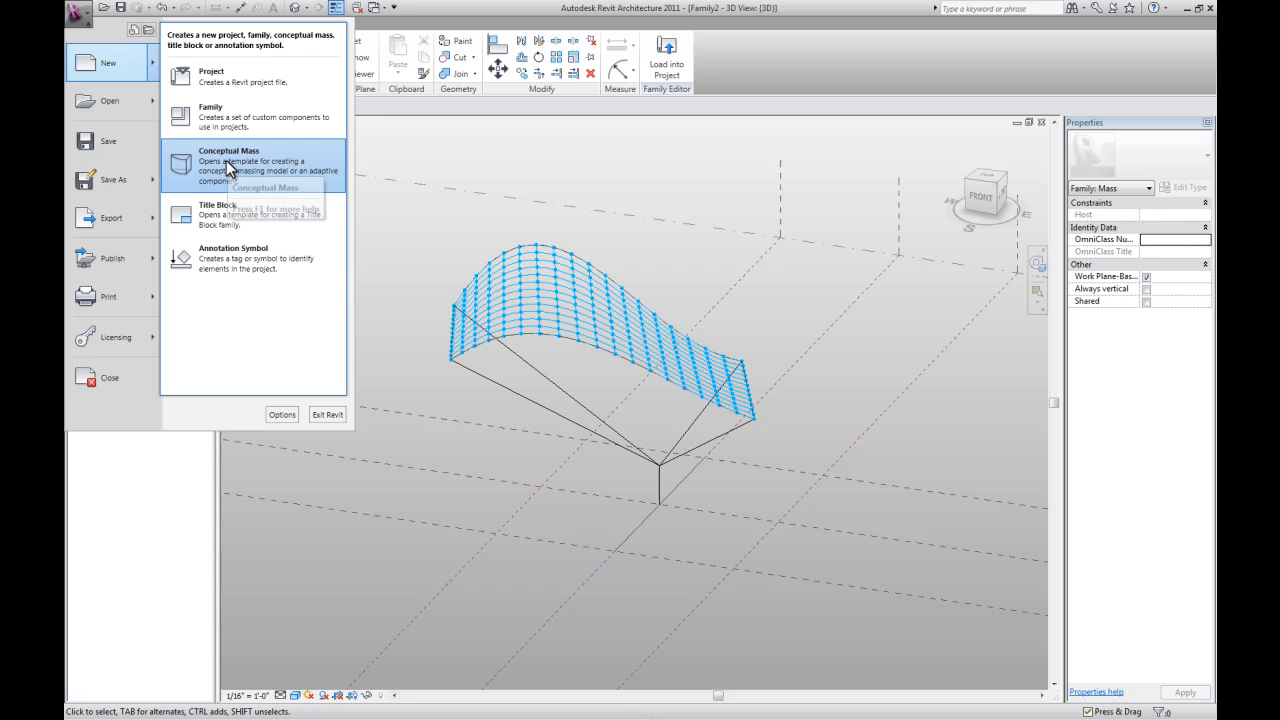
{"action": "mouse_move", "coordinate": [236, 112]}
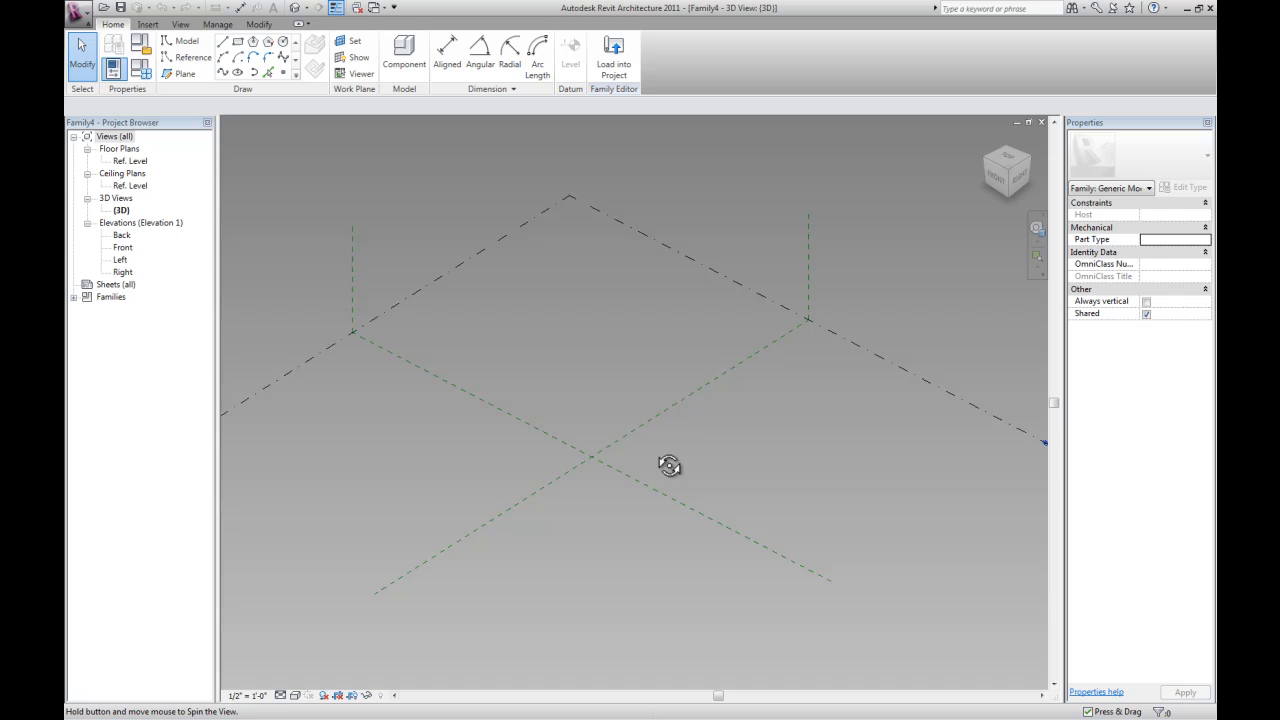
Place a point at the origin via the Ref. Level plan and make it adaptive
{"action": "left_click_drag", "start_coordinate": [668, 464], "coordinate": [578, 408]}
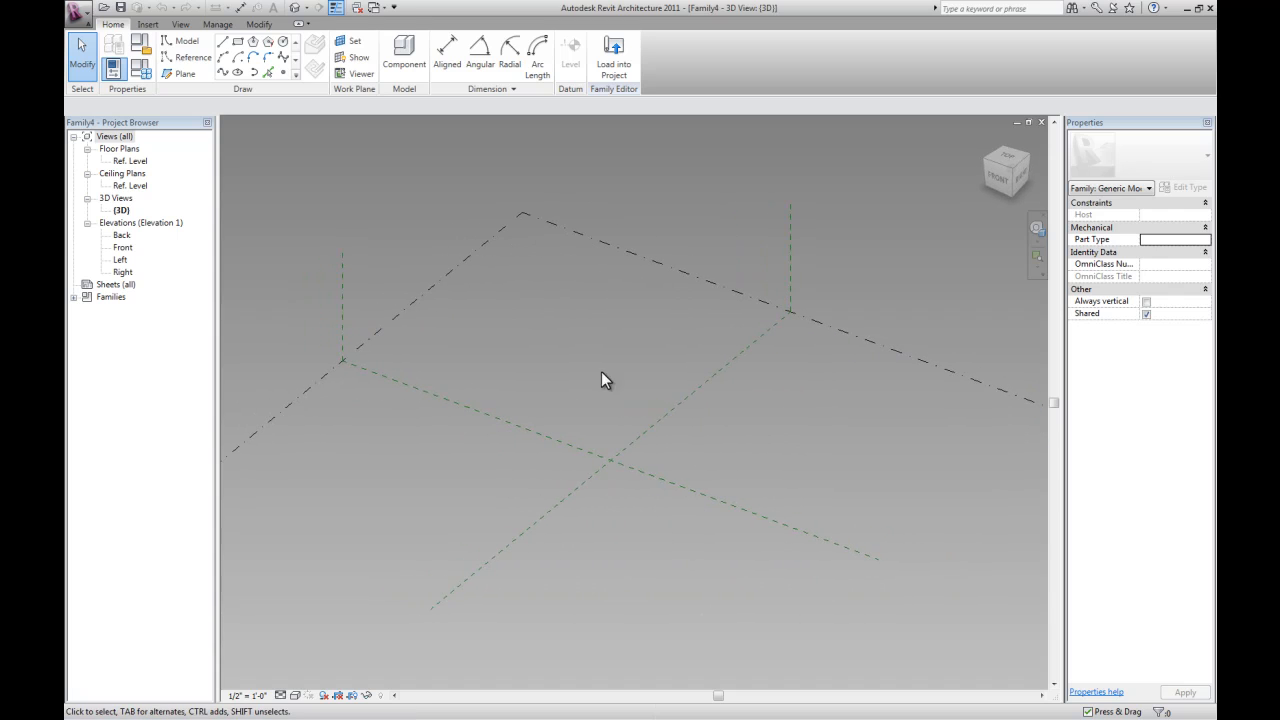
{"action": "double_click", "coordinate": [132, 160]}
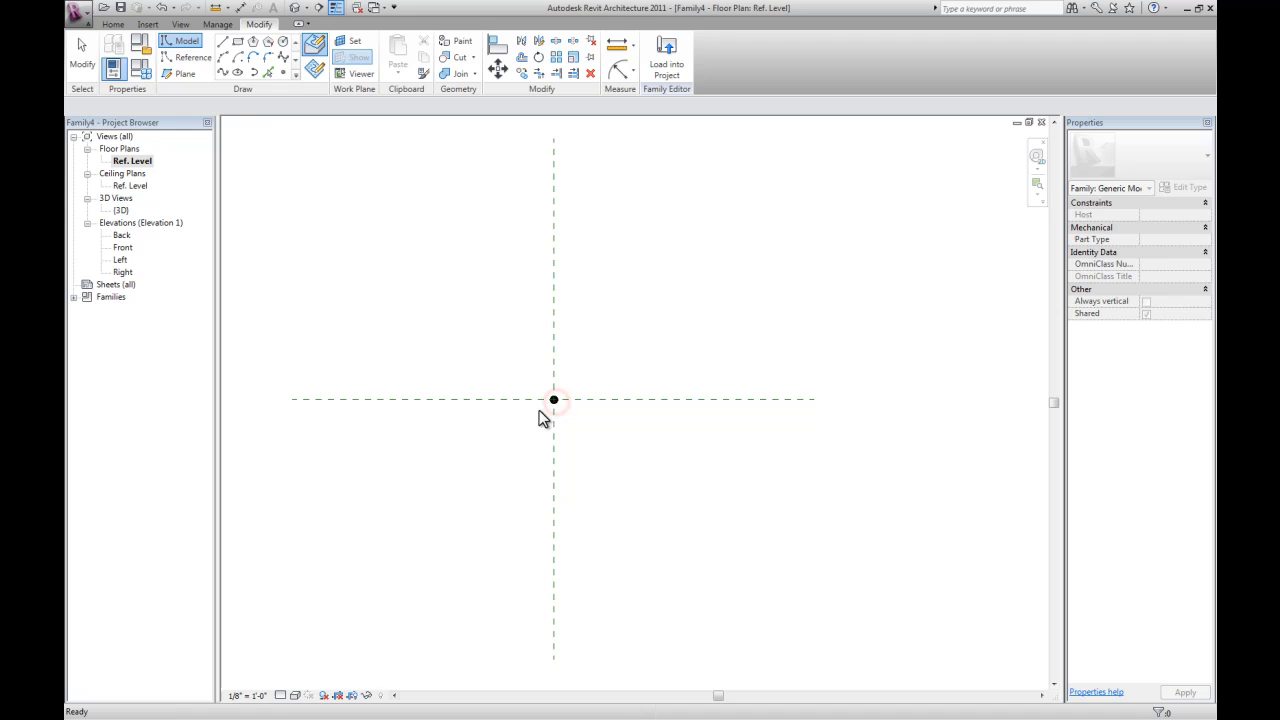
{"action": "double_click", "coordinate": [120, 210]}
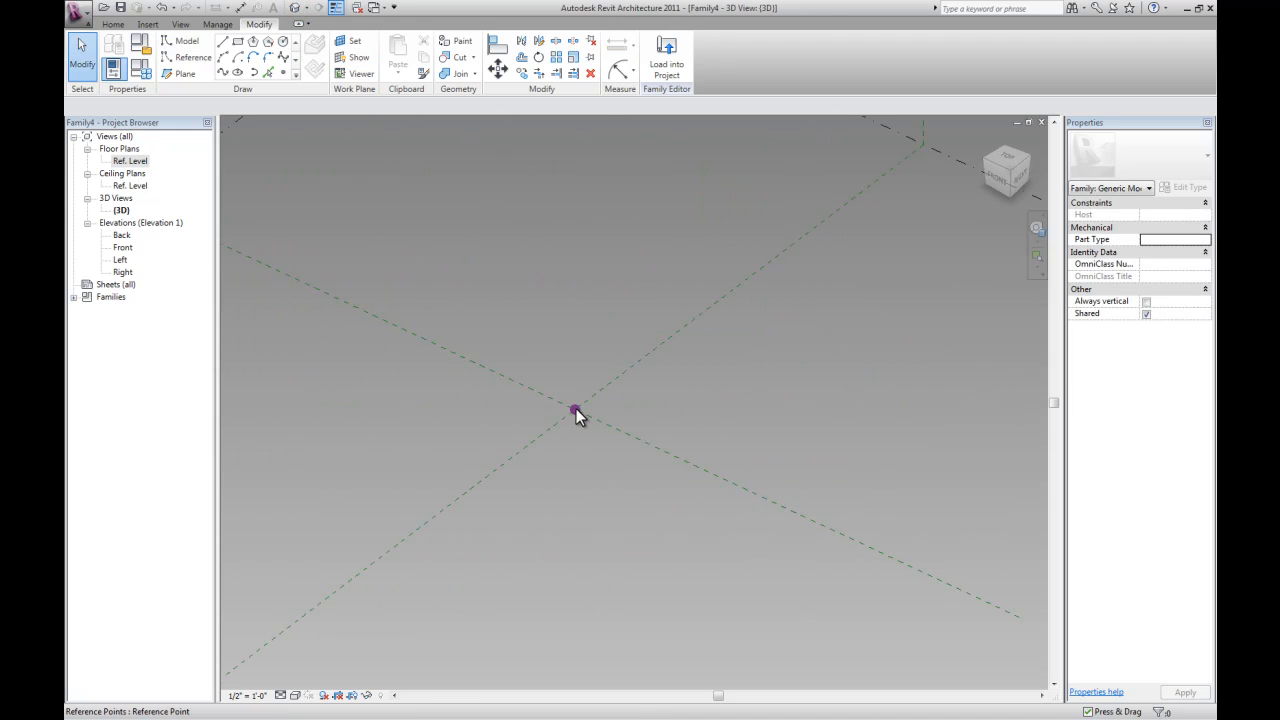
{"action": "left_click", "coordinate": [576, 412]}
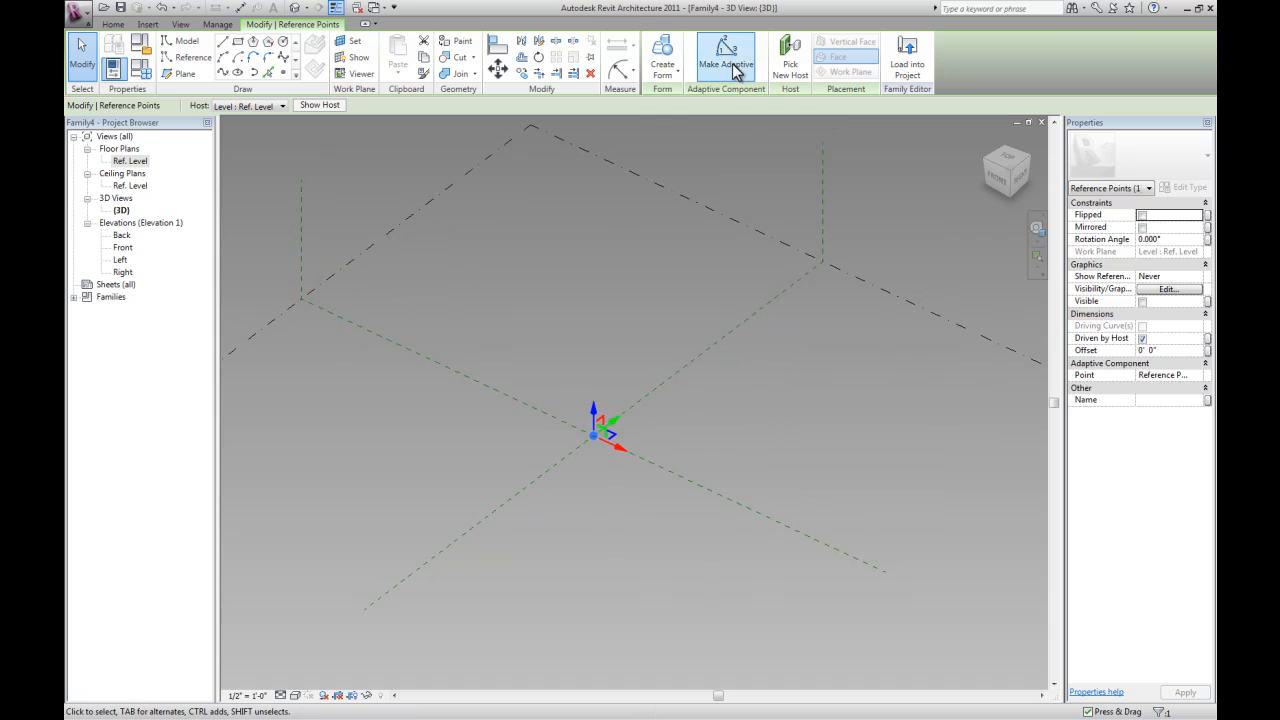
{"action": "left_click", "coordinate": [726, 56]}
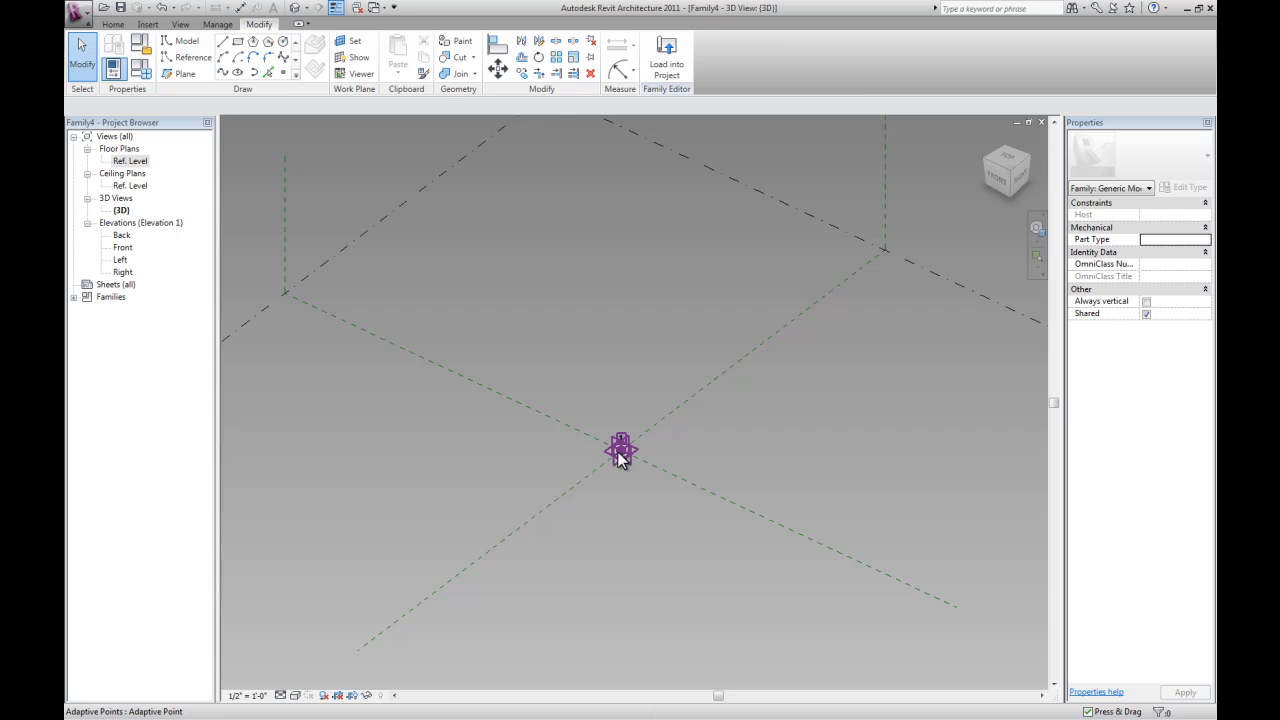
Set the adaptive point's plane as the current work plane
{"action": "left_click", "coordinate": [620, 448]}
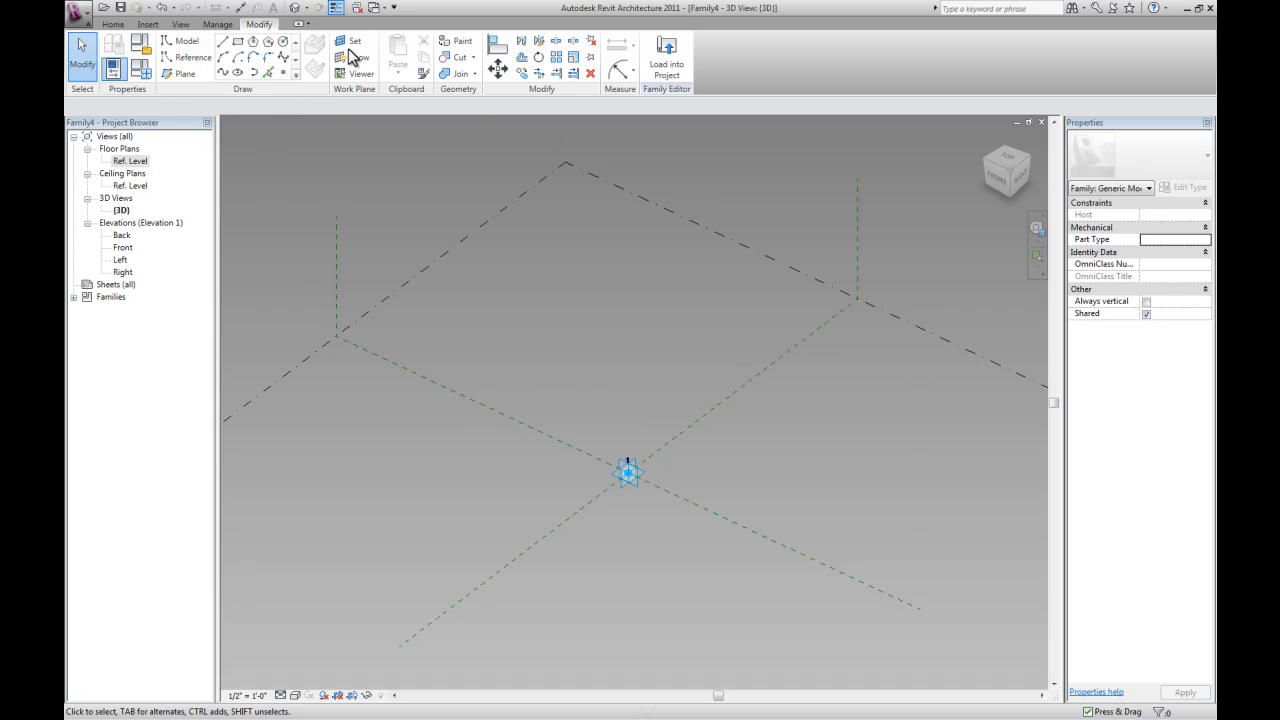
{"action": "left_click", "coordinate": [354, 40]}
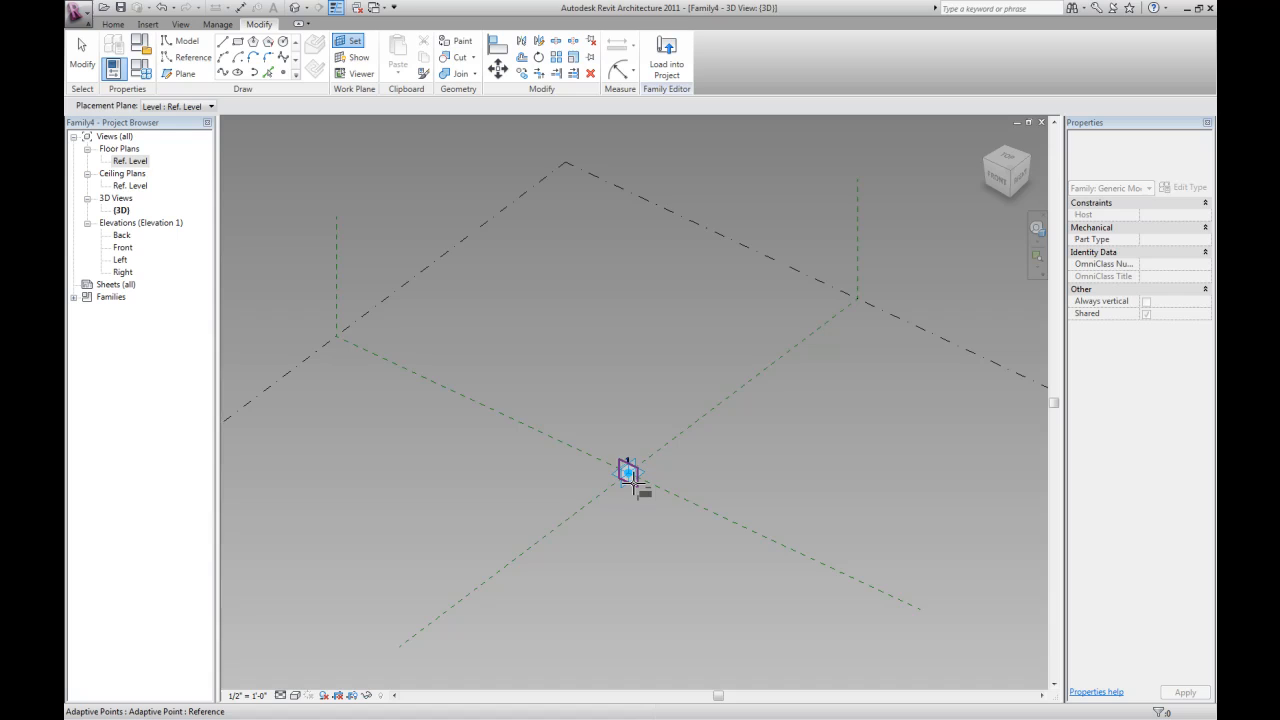
{"action": "left_click", "coordinate": [628, 472]}
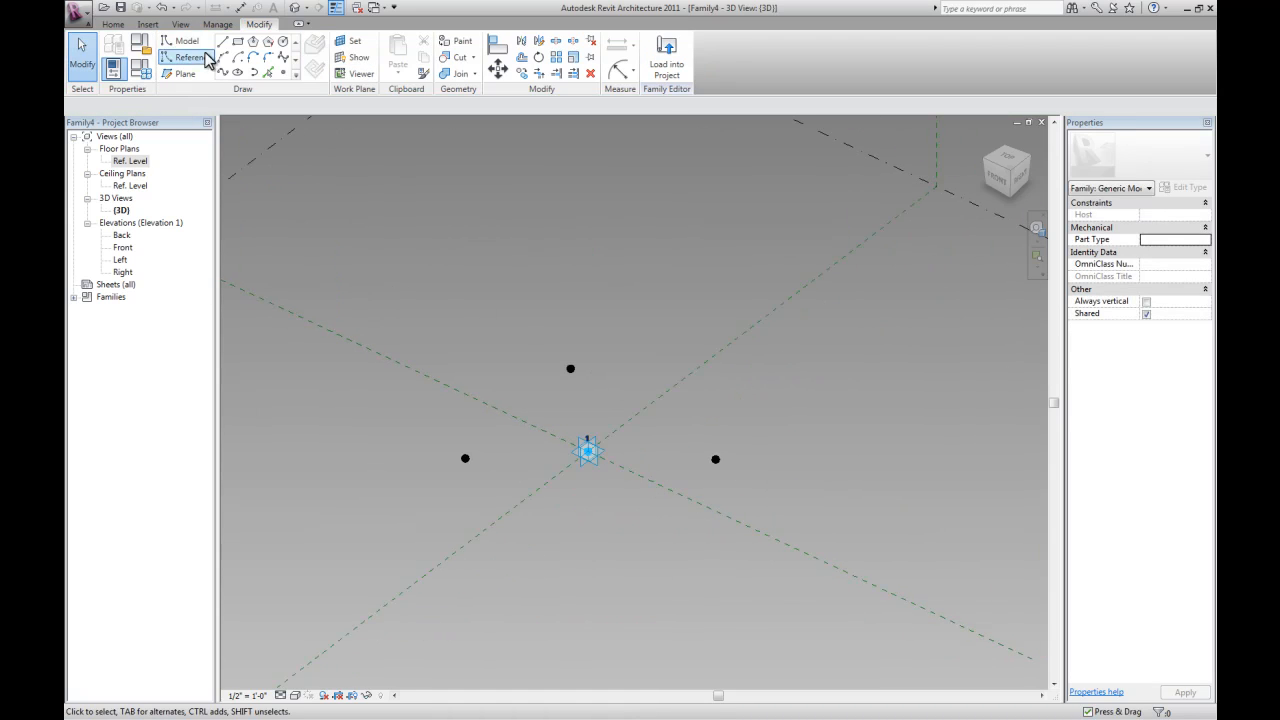
Draw lines from the centre point and make the three surrounding points adaptive
{"action": "left_click", "coordinate": [184, 40]}
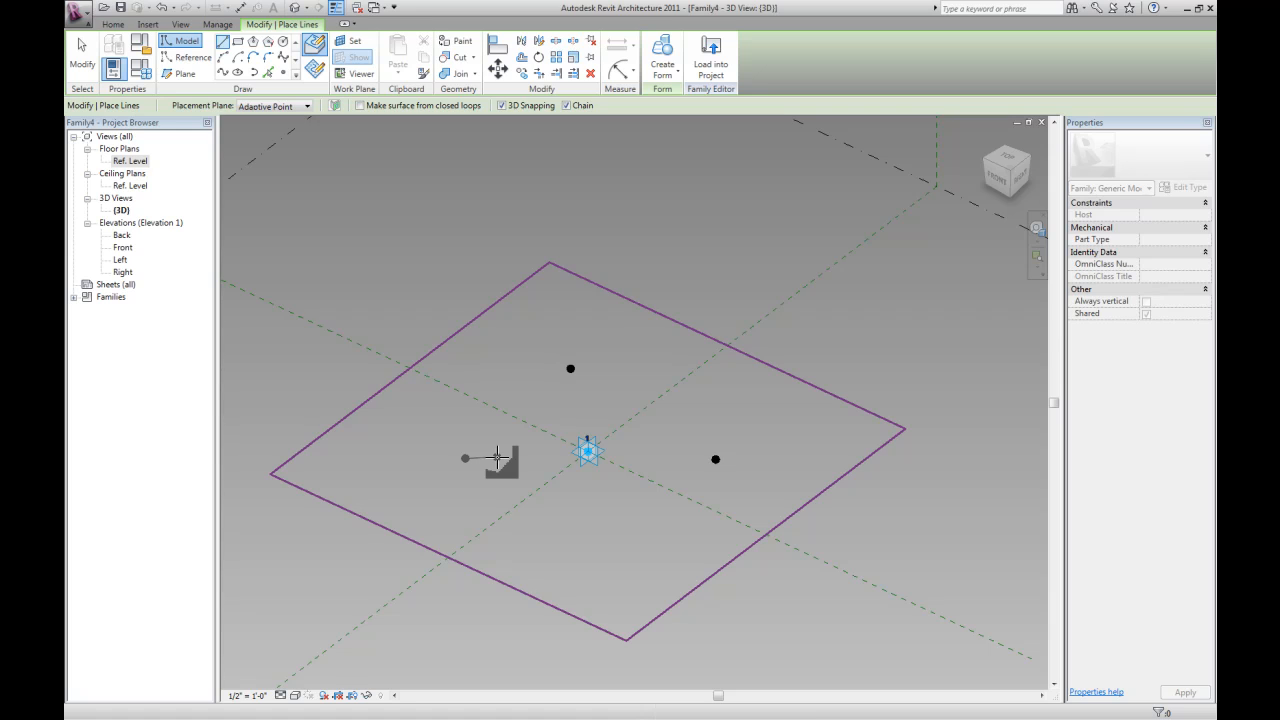
{"action": "left_click", "coordinate": [716, 458]}
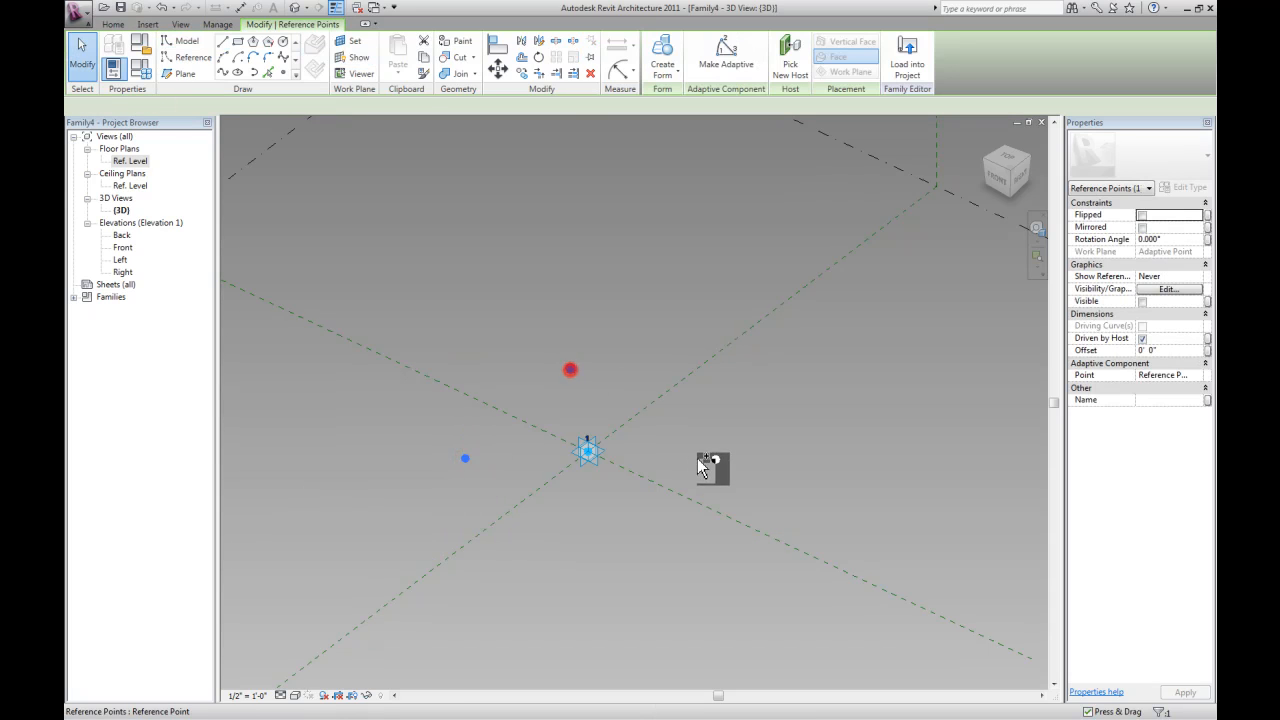
{"action": "left_click", "coordinate": [724, 56]}
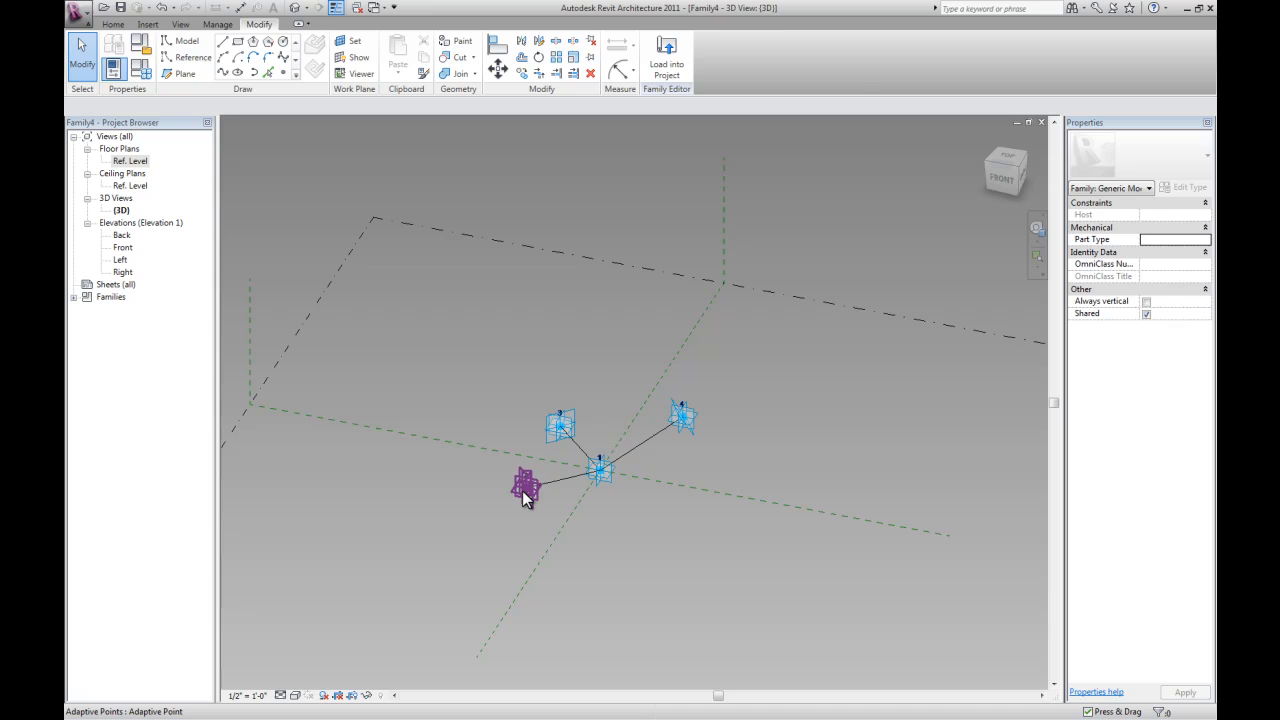
Load the stem rig family into the curved mass family
{"action": "left_click", "coordinate": [524, 490]}
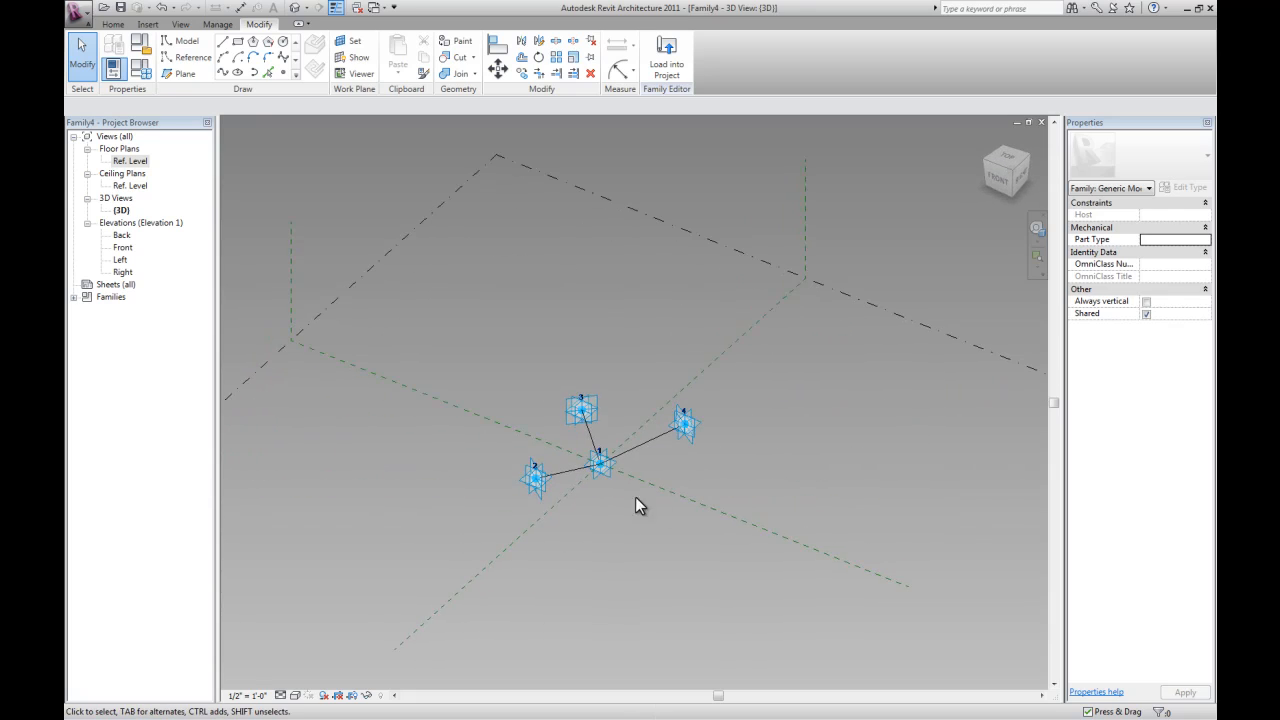
{"action": "mouse_move", "coordinate": [612, 424]}
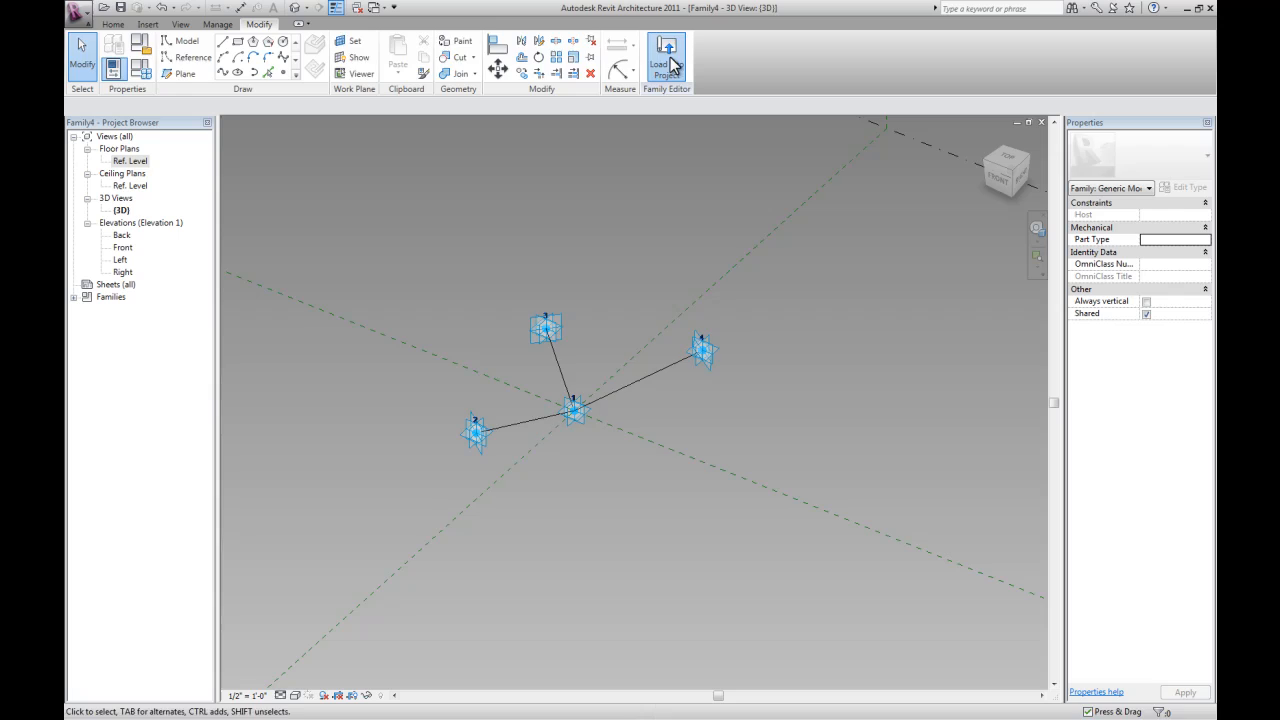
{"action": "left_click", "coordinate": [666, 56]}
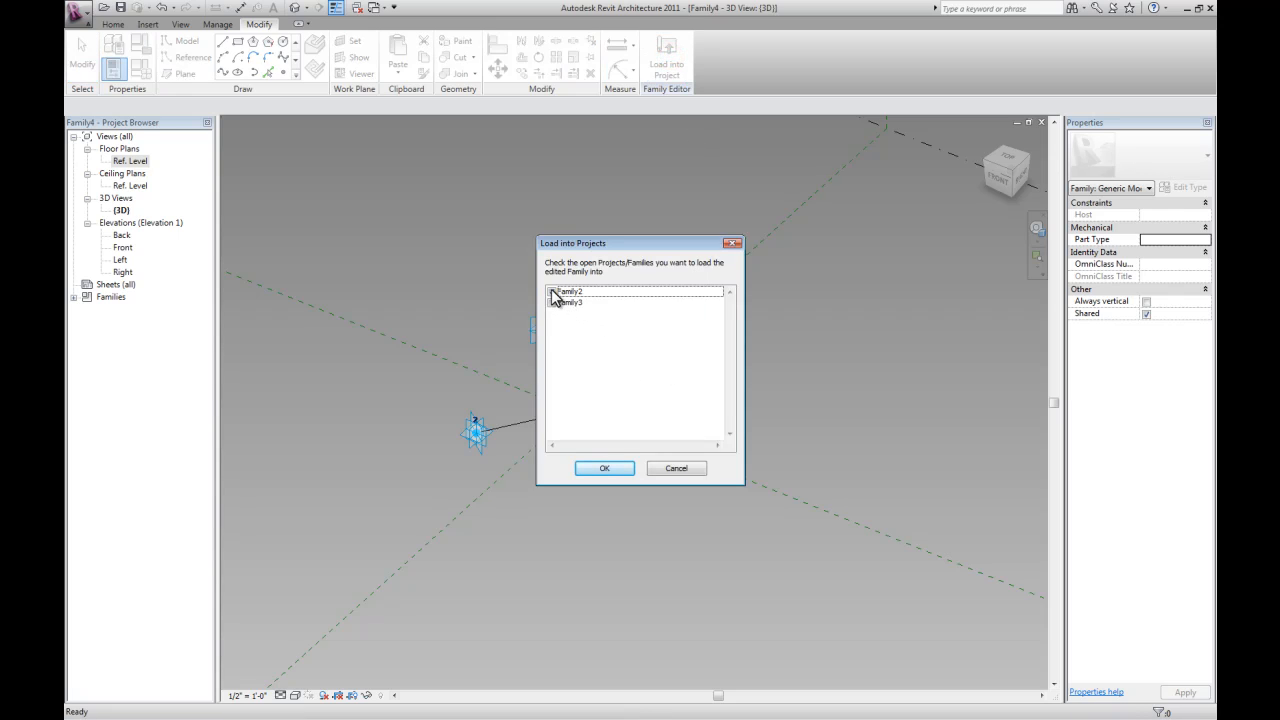
{"action": "left_click", "coordinate": [572, 292]}
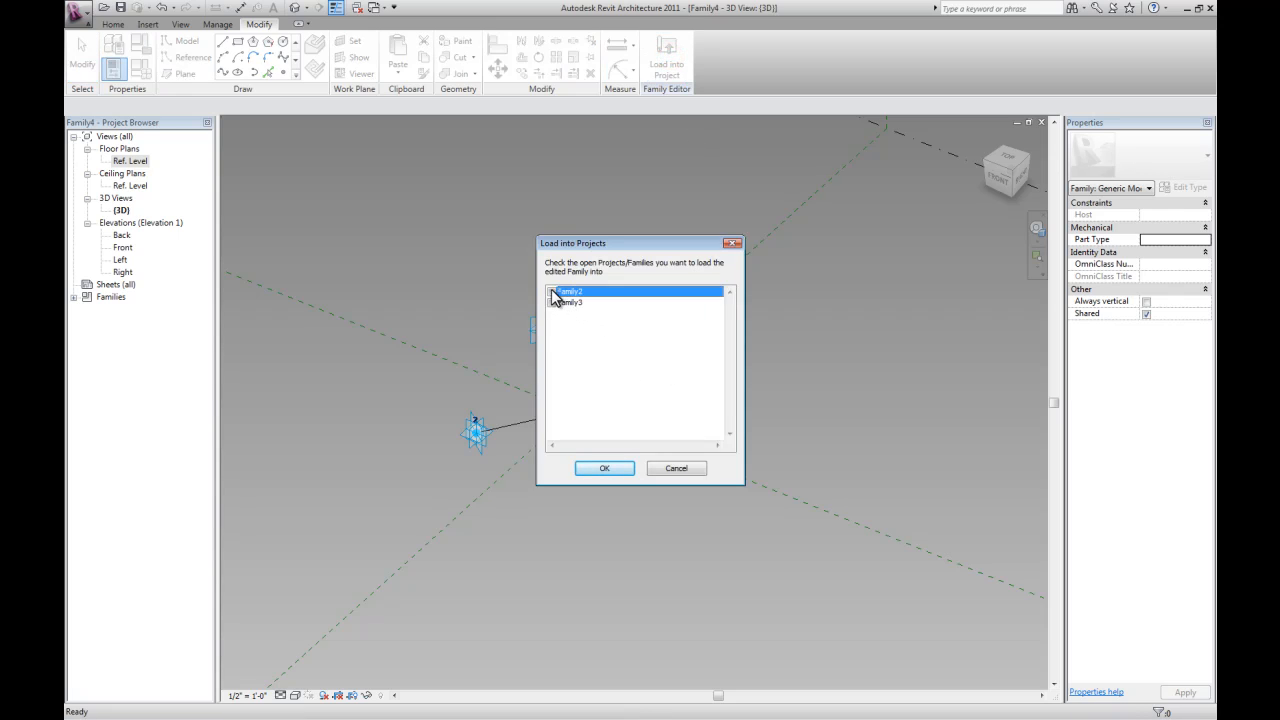
{"action": "left_click", "coordinate": [604, 468]}
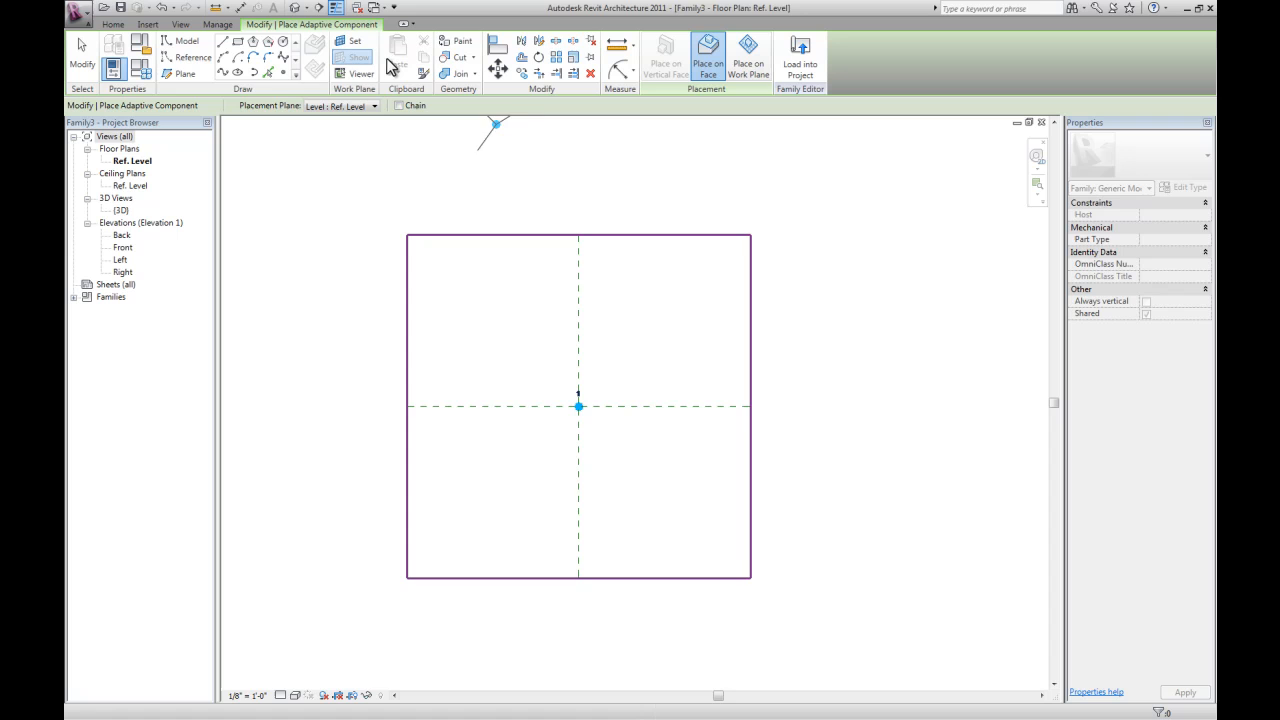
Place the rig instance, then reload the rig into the mass family
{"action": "double_click", "coordinate": [120, 210]}
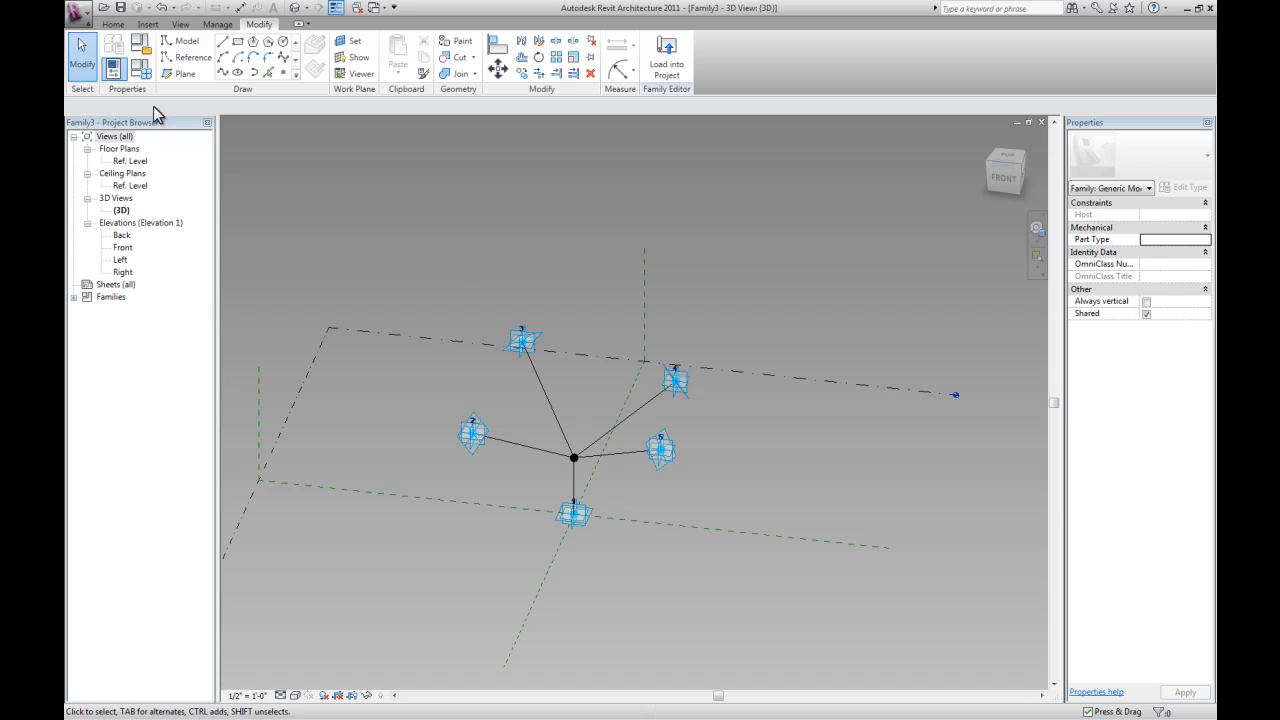
{"action": "mouse_move", "coordinate": [112, 24]}
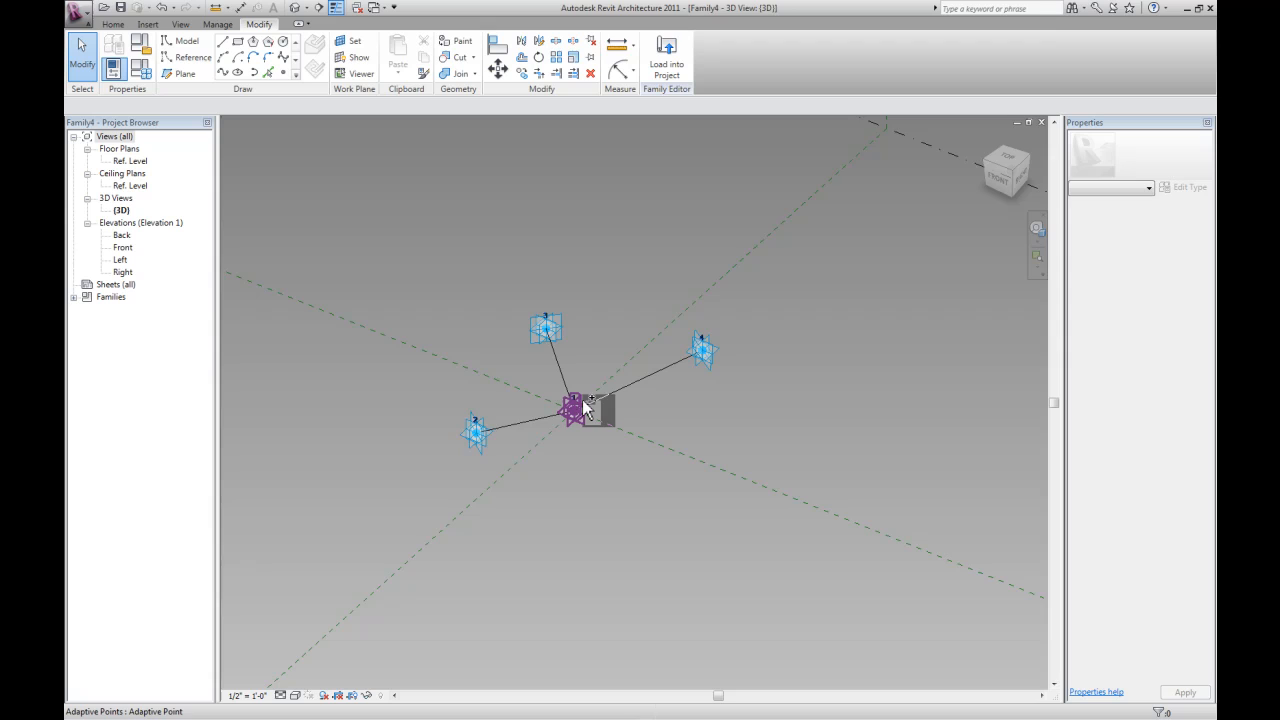
{"action": "left_click", "coordinate": [666, 56]}
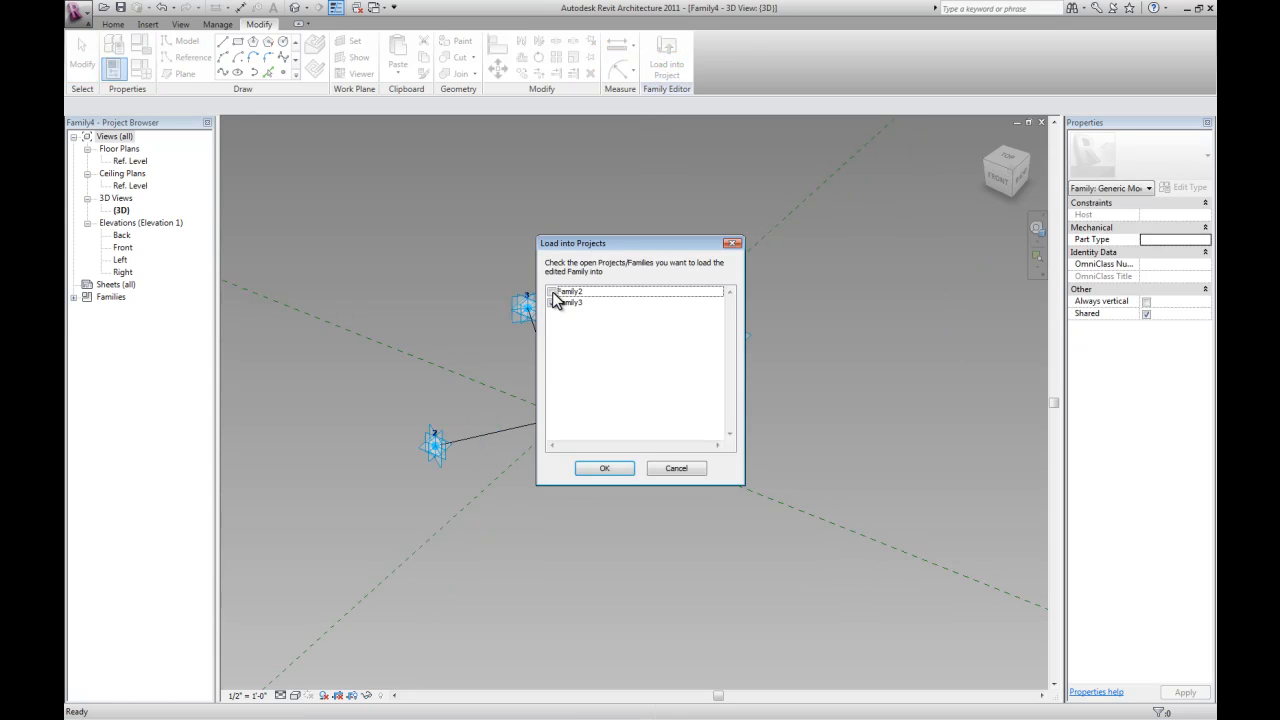
{"action": "left_click", "coordinate": [604, 468]}
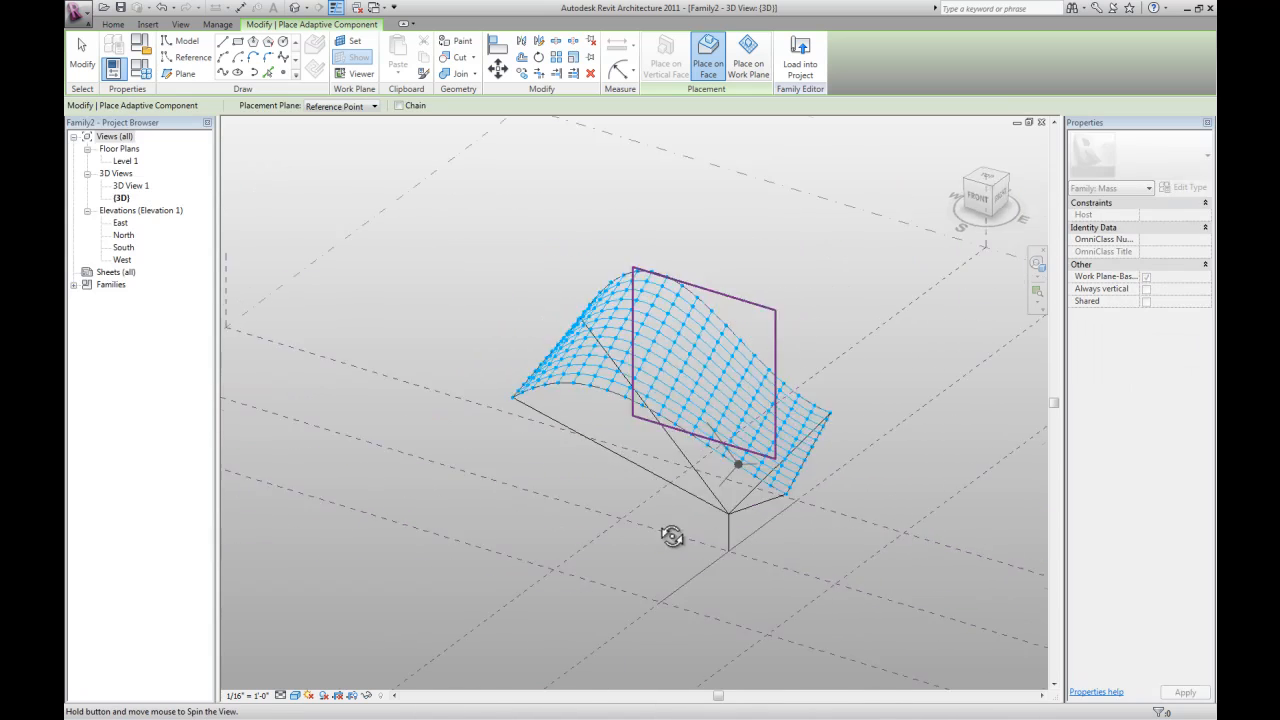
Orbit beneath the canopy and attach the stem rig's point to a surface node
{"action": "left_click_drag", "start_coordinate": [670, 536], "coordinate": [580, 400]}
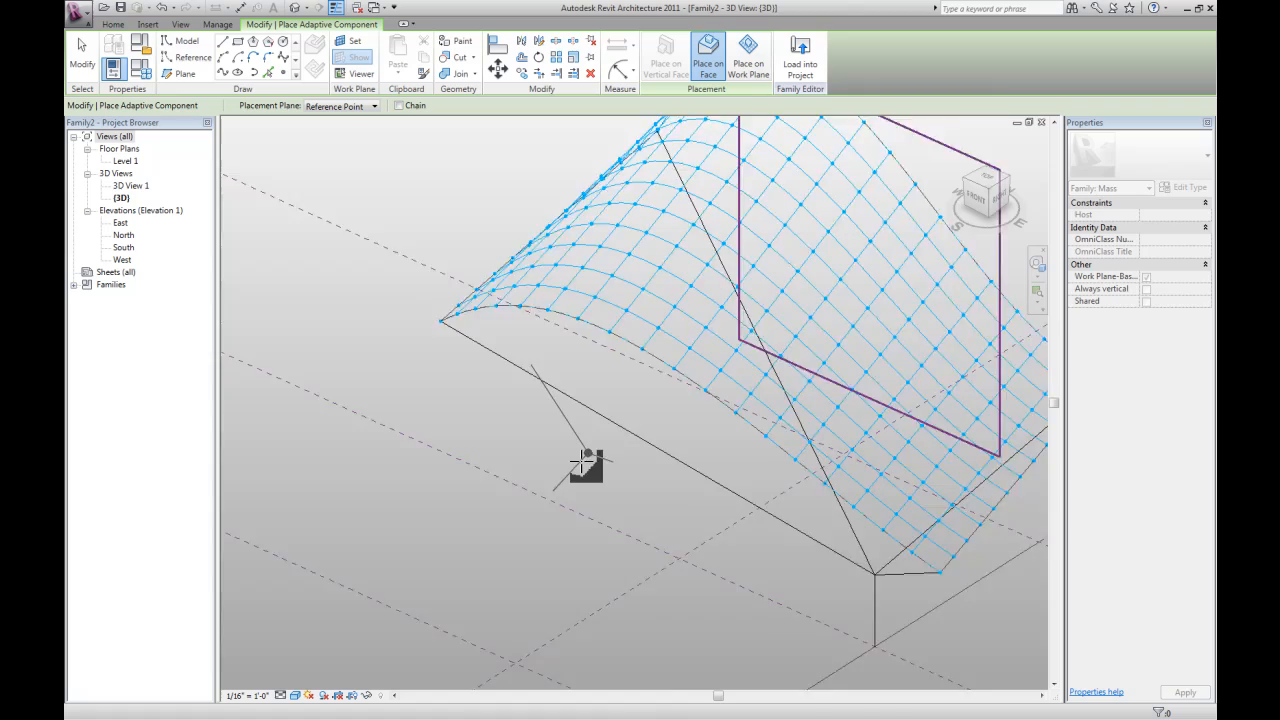
{"action": "left_click_drag", "start_coordinate": [584, 464], "coordinate": [610, 540]}
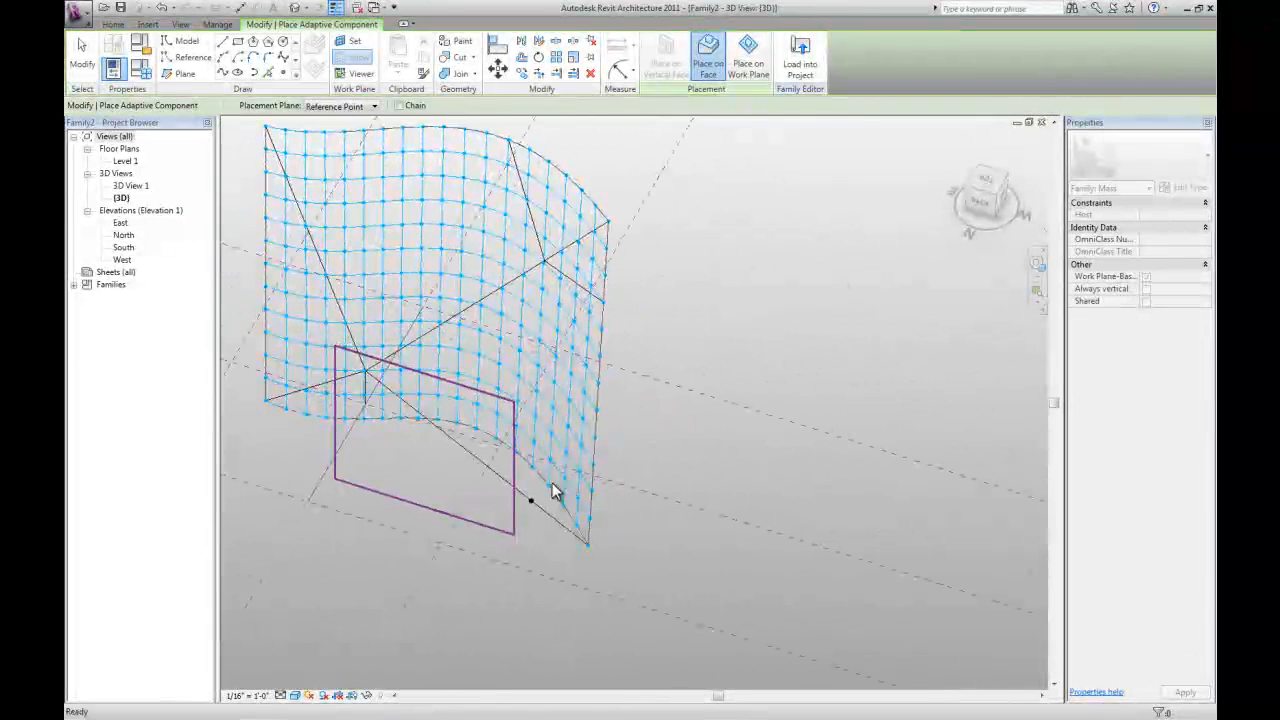
{"action": "left_click", "coordinate": [532, 468]}
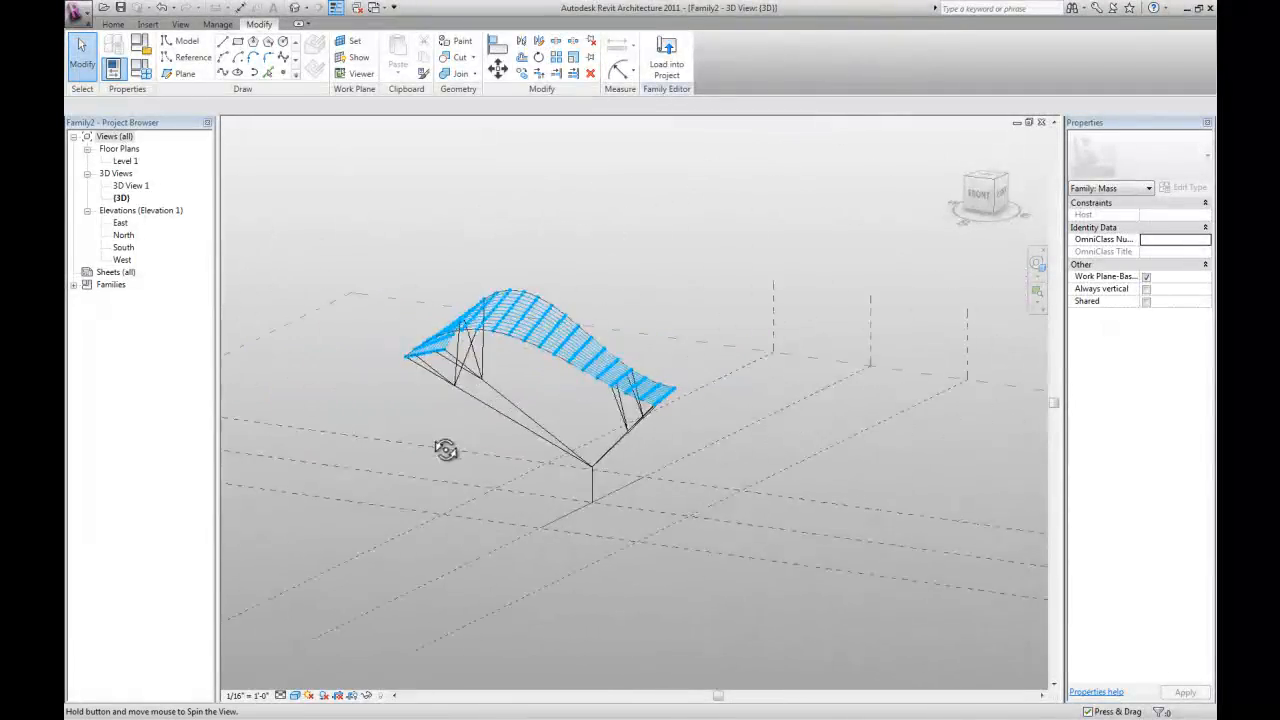
Inspect the struts meeting the canopy nodes, then bring up Family Types
{"action": "left_click_drag", "start_coordinate": [444, 448], "coordinate": [616, 400]}
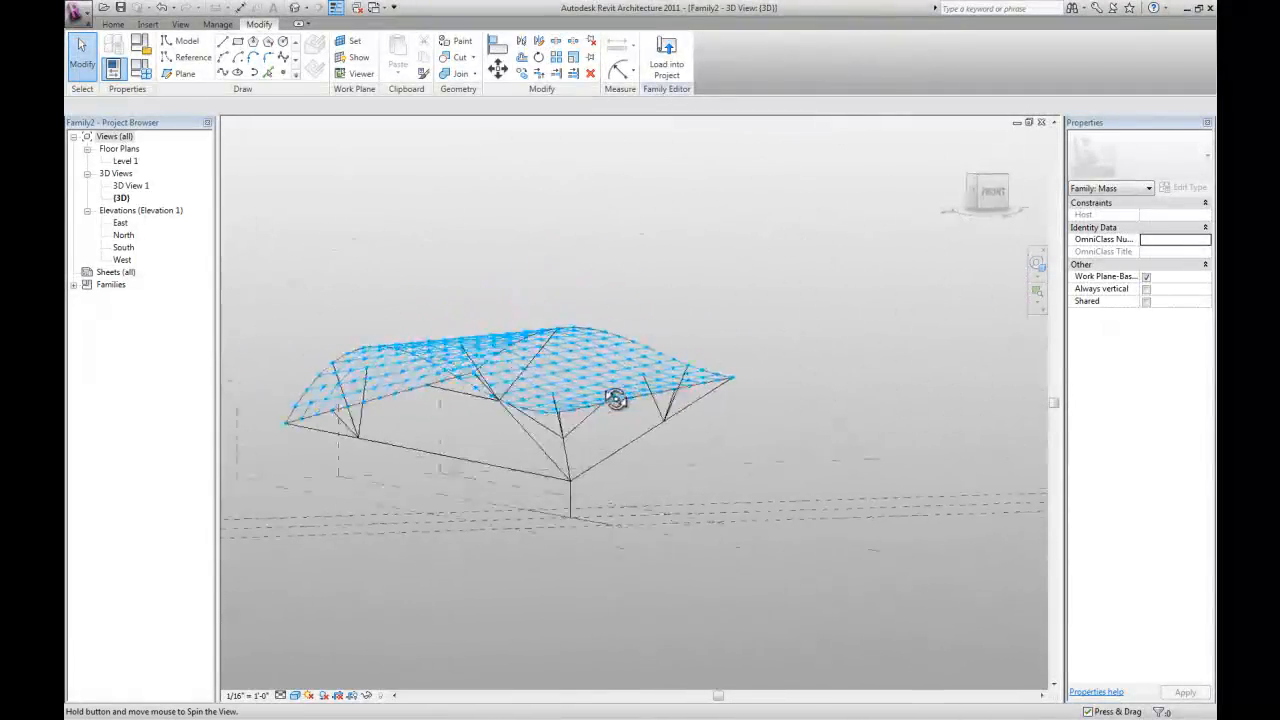
{"action": "left_click_drag", "start_coordinate": [616, 400], "coordinate": [540, 448]}
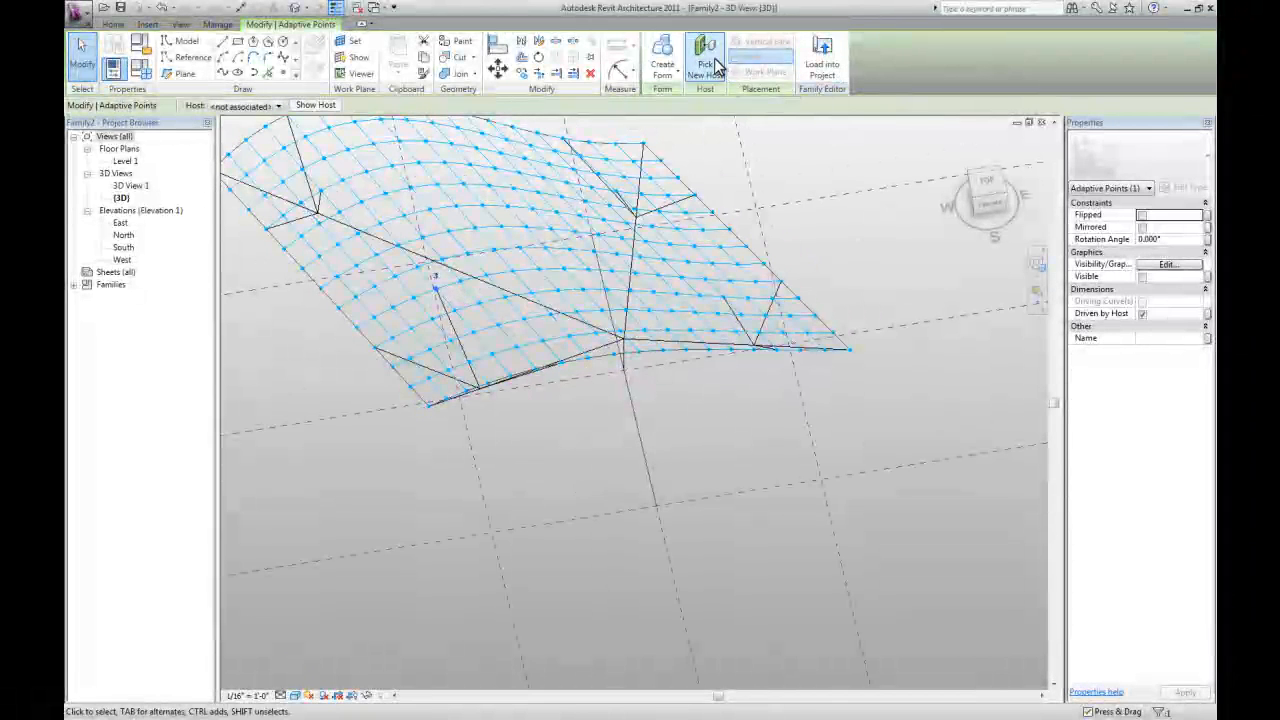
{"action": "mouse_move", "coordinate": [706, 56]}
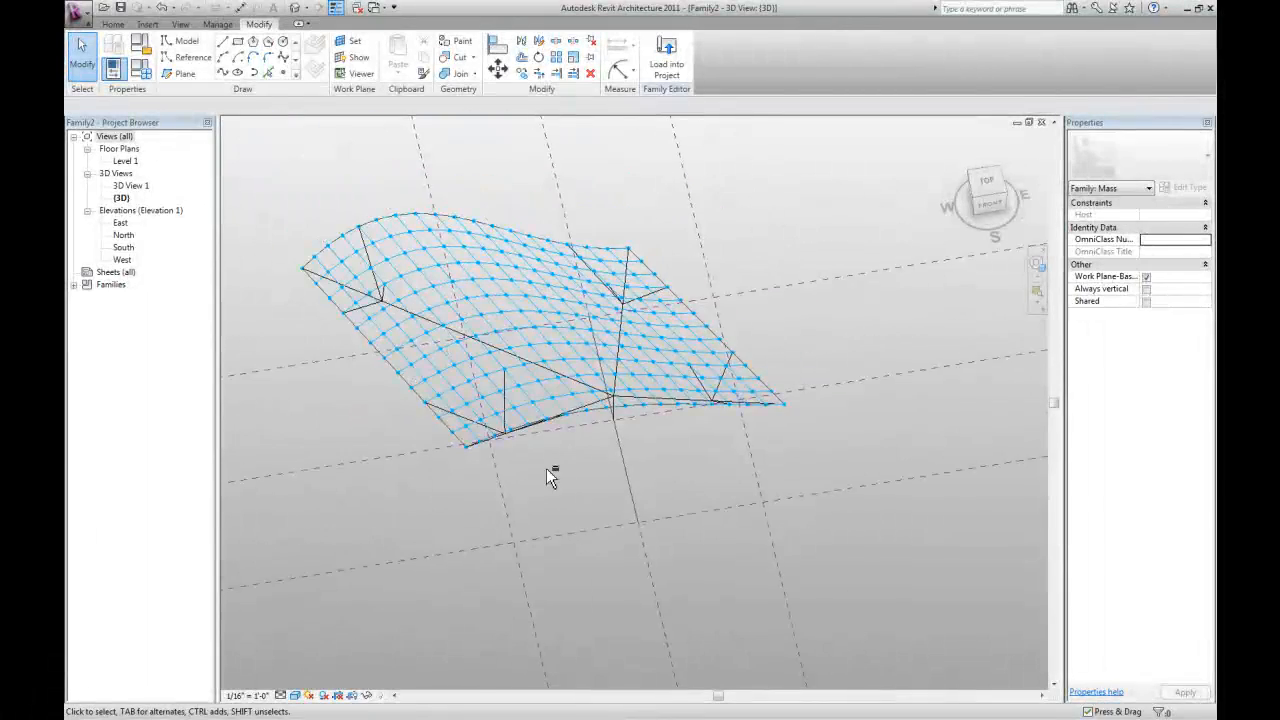
{"action": "left_click_drag", "start_coordinate": [550, 476], "coordinate": [636, 512]}
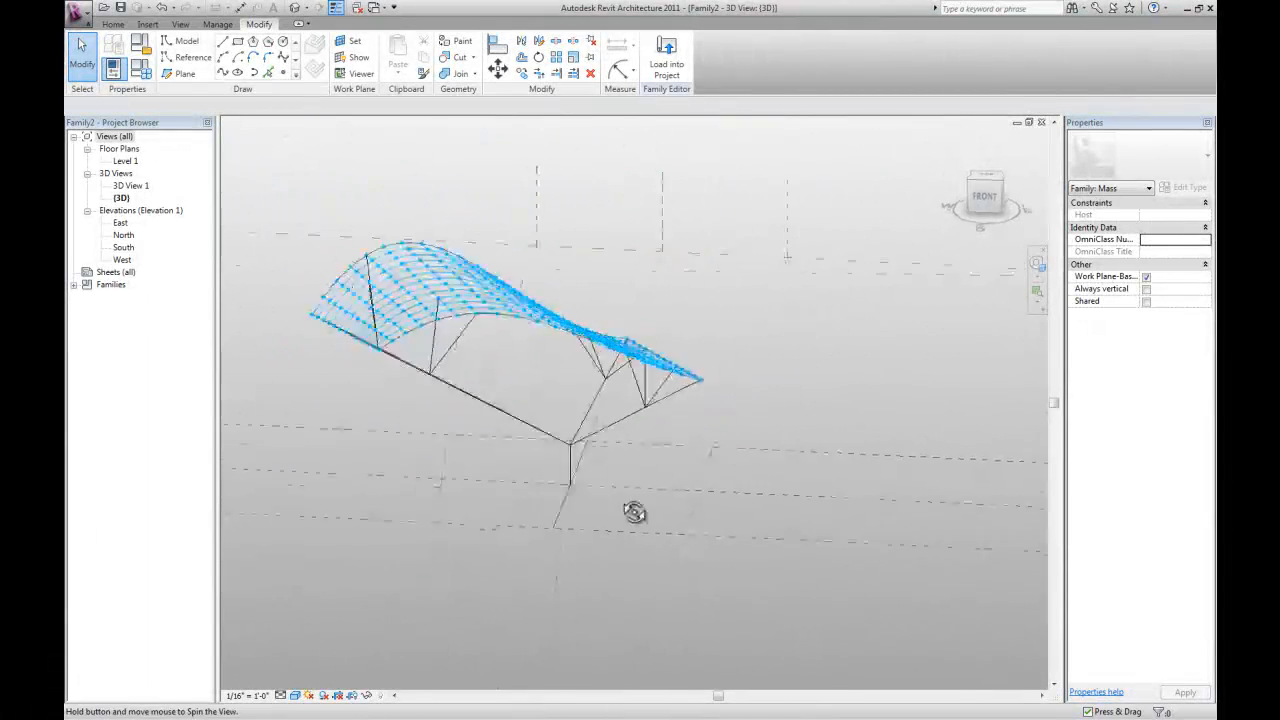
{"action": "left_click", "coordinate": [500, 300]}
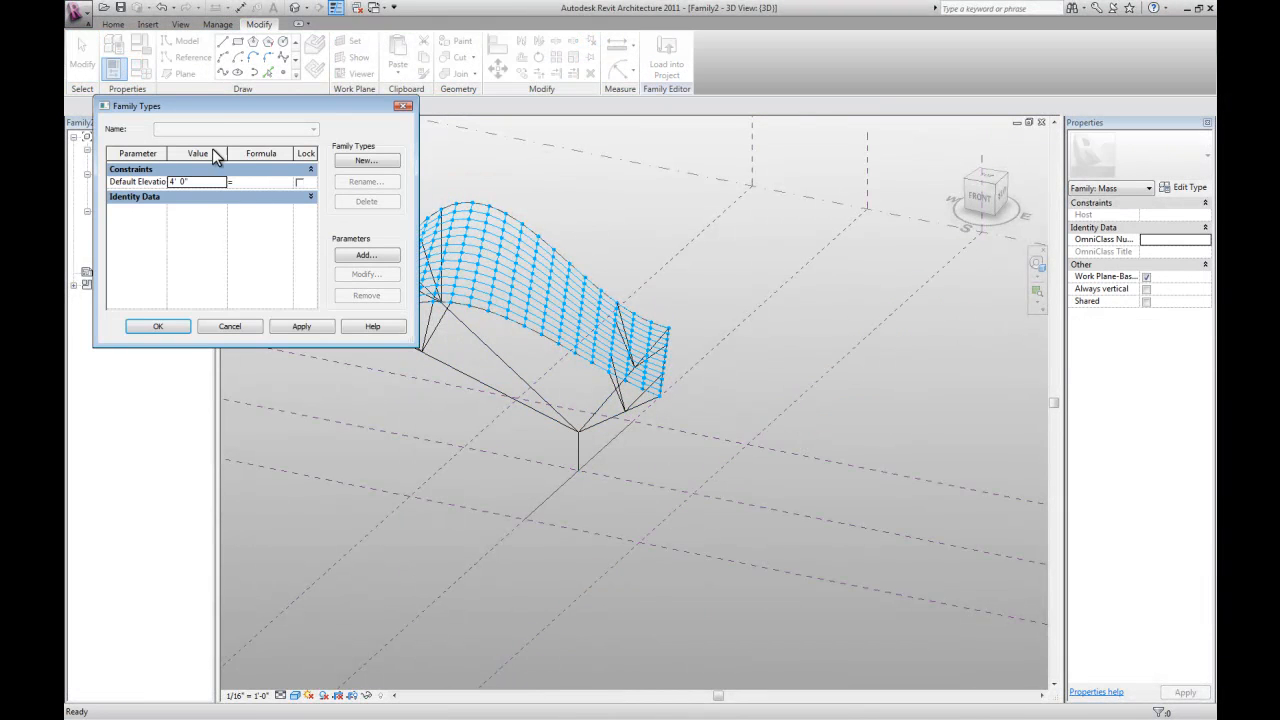
Set the stem rig's offset type parameter to 13 feet and apply it
{"action": "left_click", "coordinate": [156, 326]}
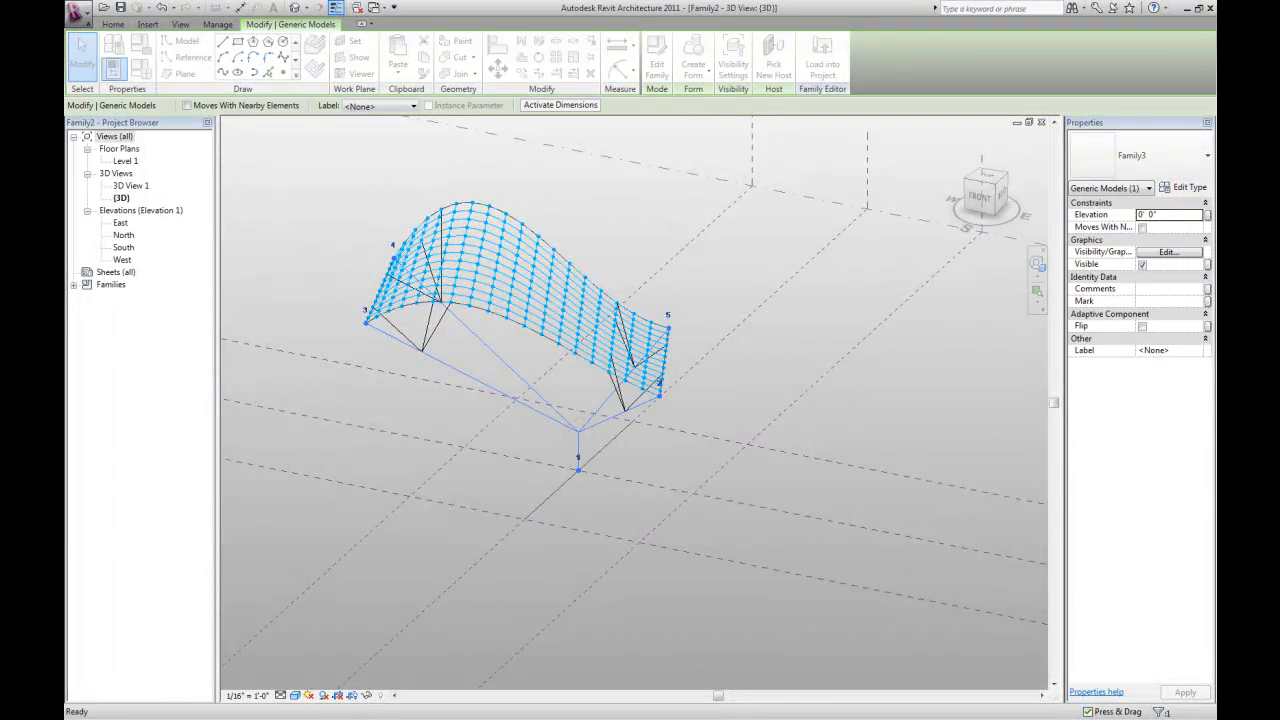
{"action": "left_click", "coordinate": [1188, 188]}
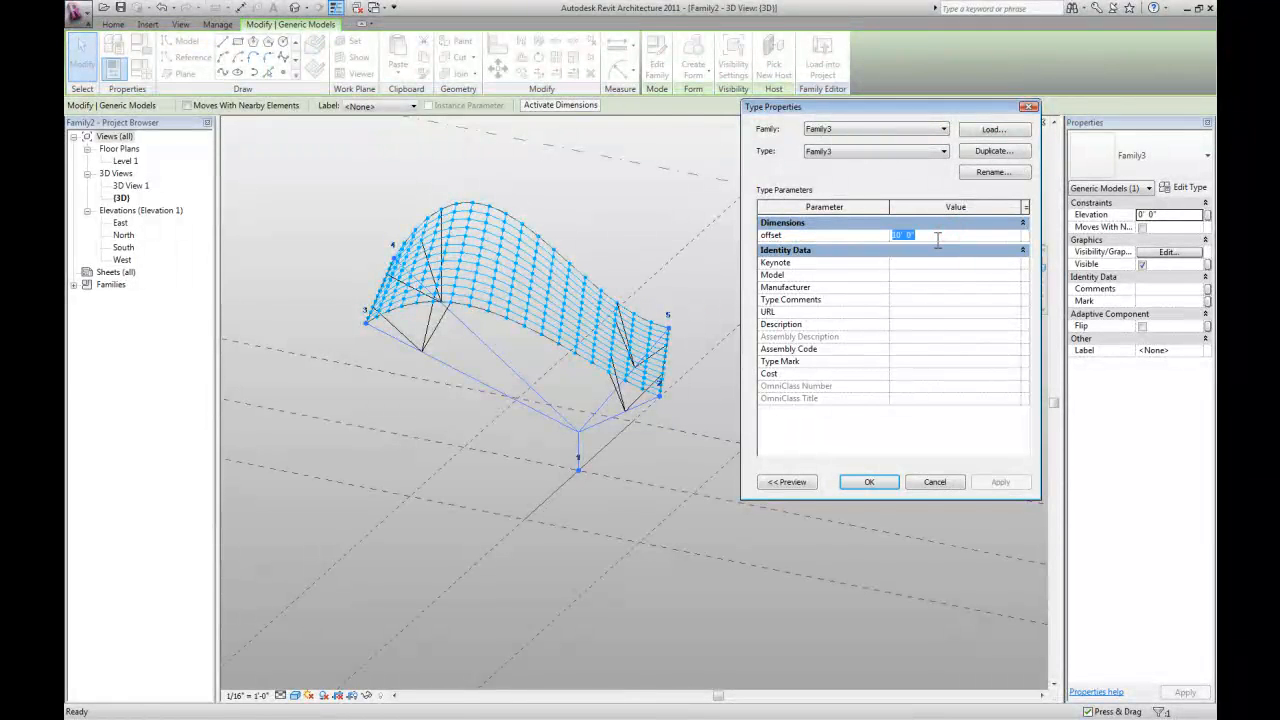
{"action": "type", "text": "13"}
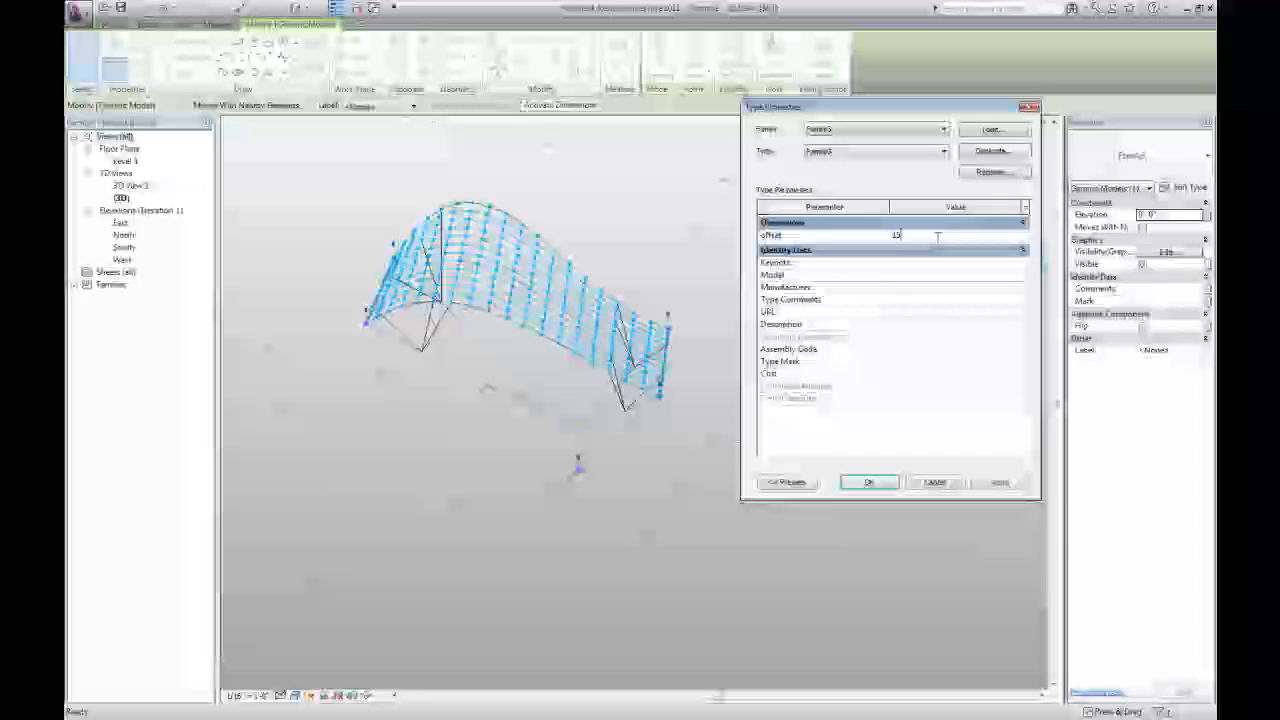
{"action": "left_click", "coordinate": [1000, 482]}
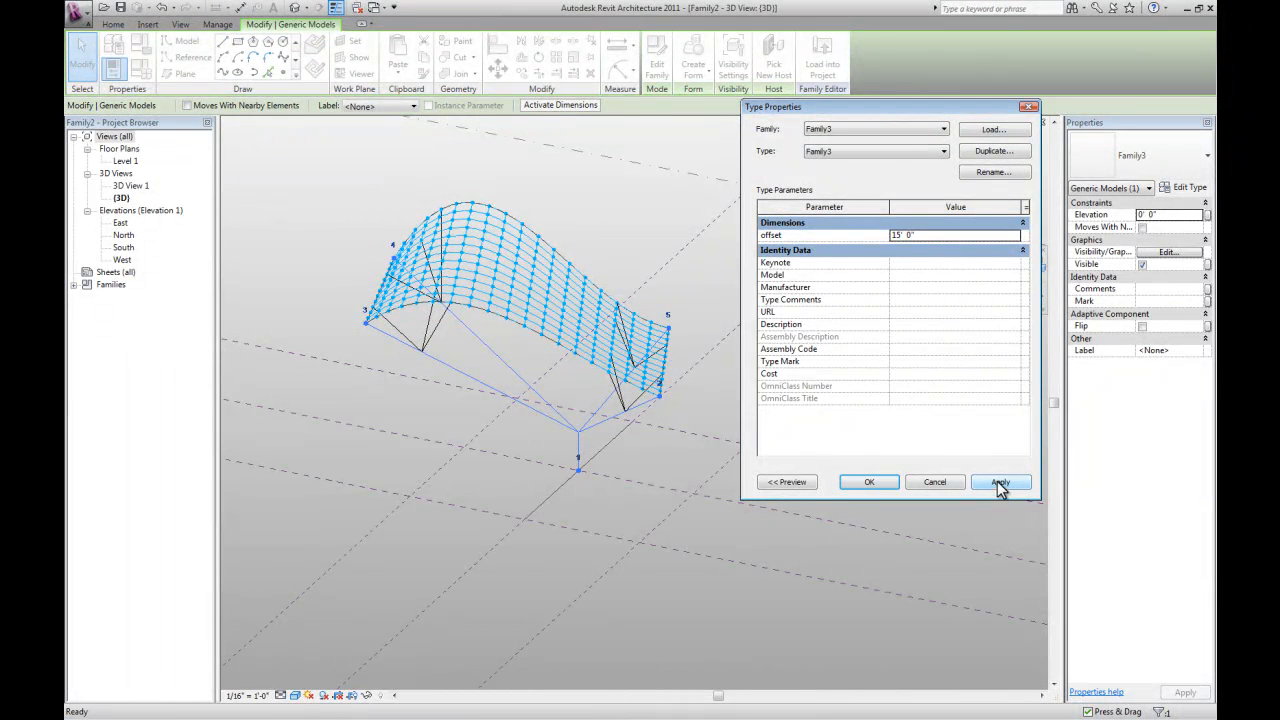
{"action": "left_click", "coordinate": [1000, 480]}
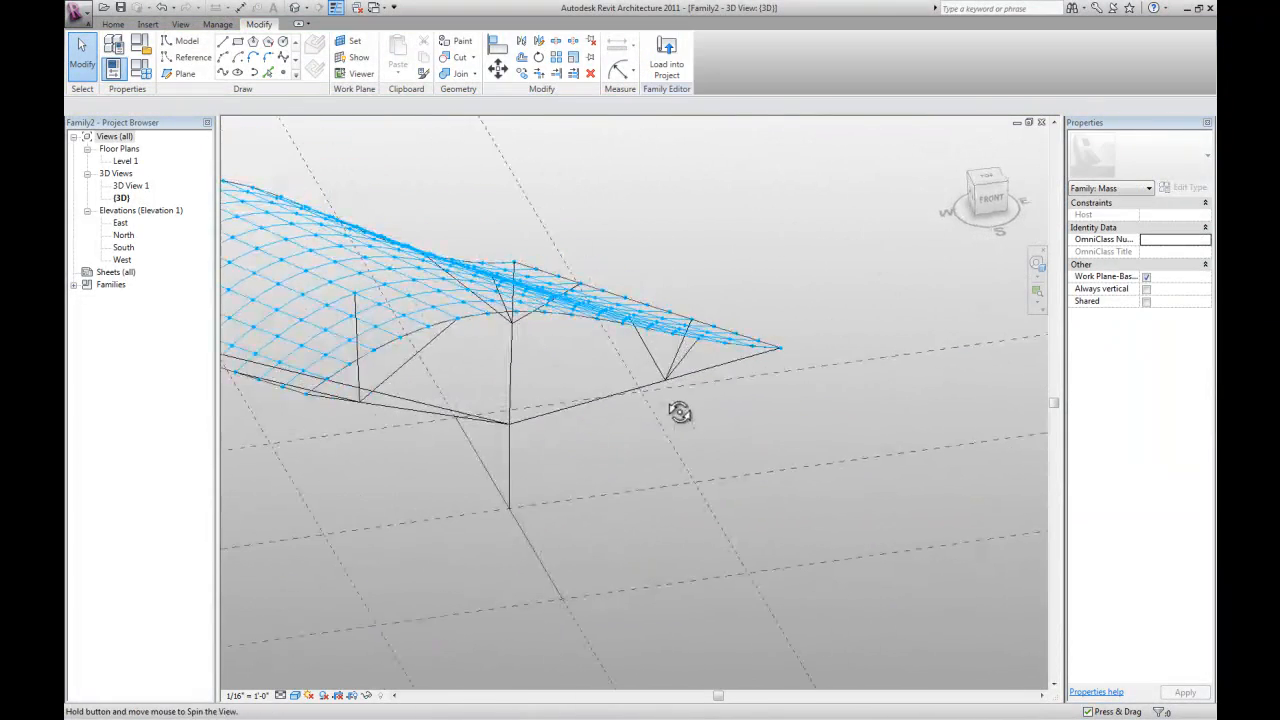
Drag a strut's attachment point along the canopy edge to a new spot
{"action": "left_click", "coordinate": [664, 378]}
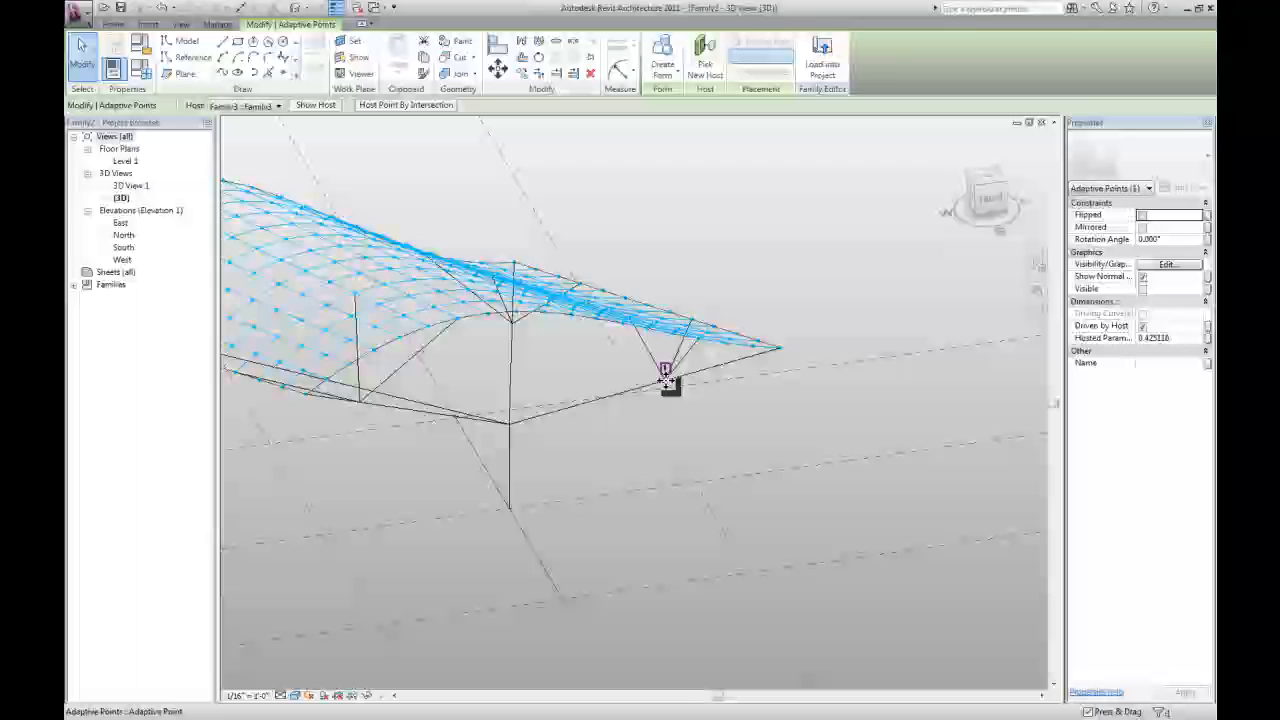
{"action": "left_click_drag", "start_coordinate": [668, 384], "coordinate": [668, 390]}
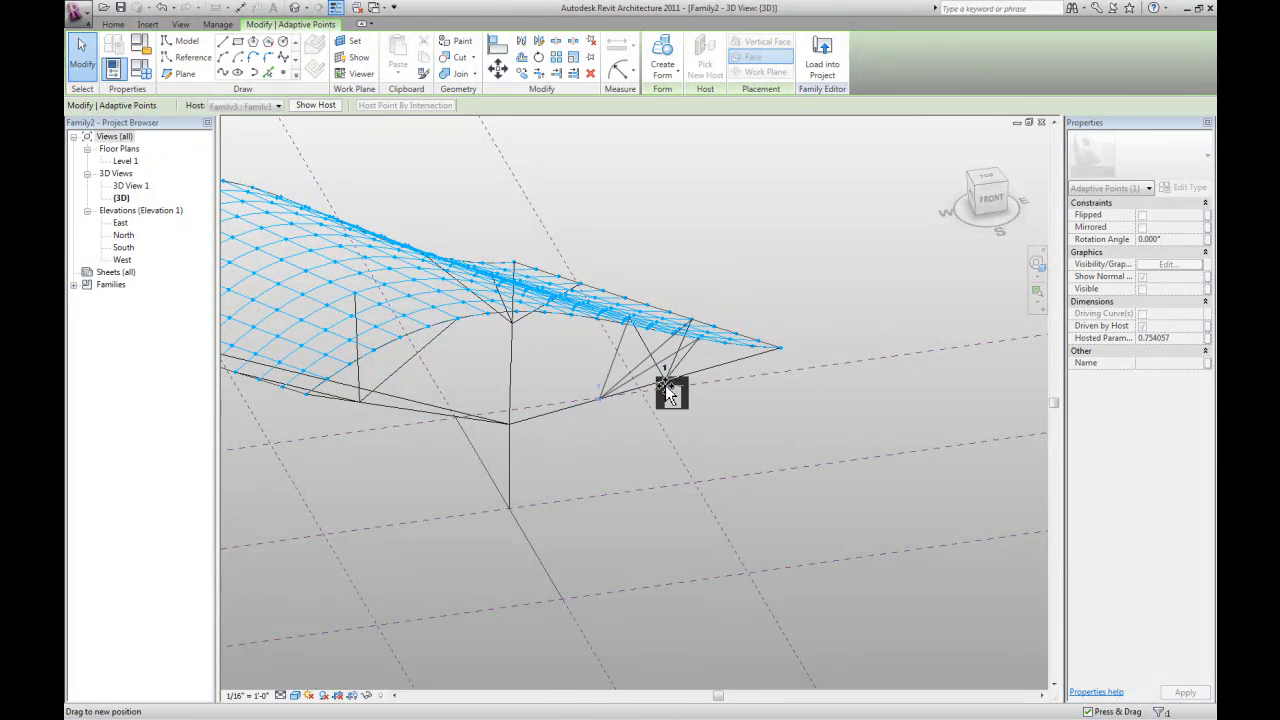
{"action": "left_click_drag", "start_coordinate": [668, 390], "coordinate": [570, 438]}
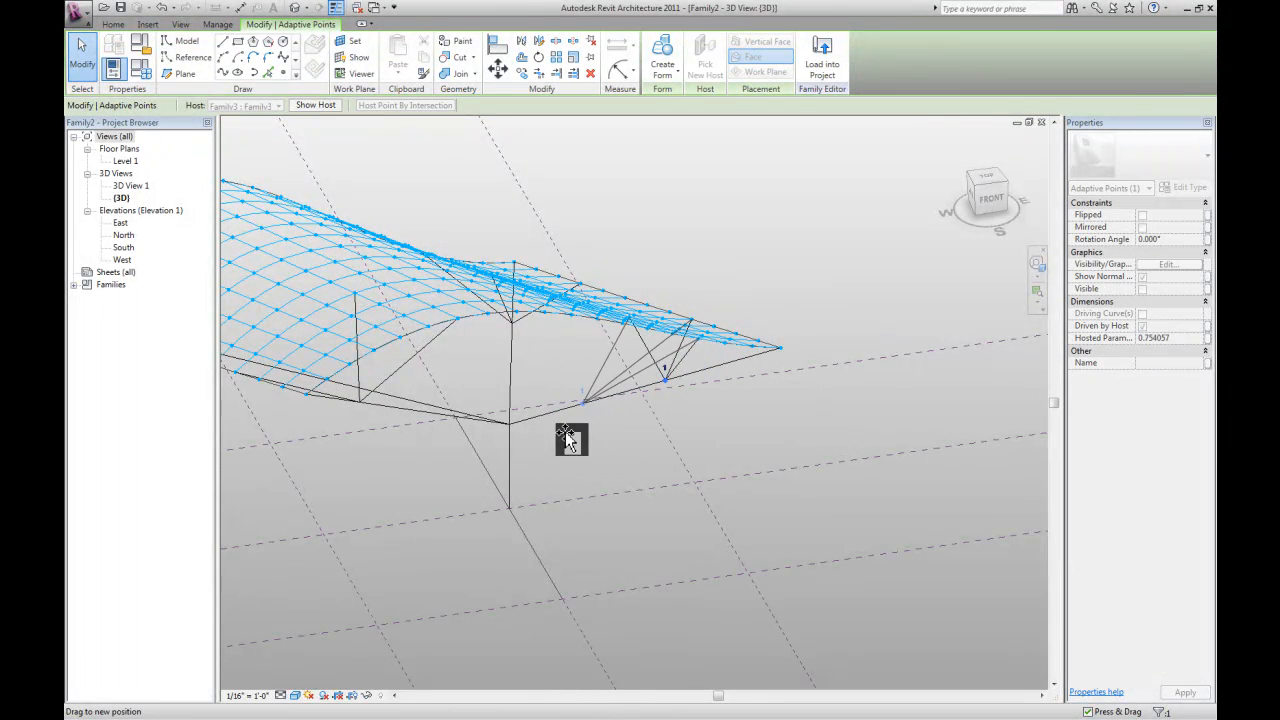
{"action": "left_click_drag", "start_coordinate": [570, 440], "coordinate": [740, 380]}
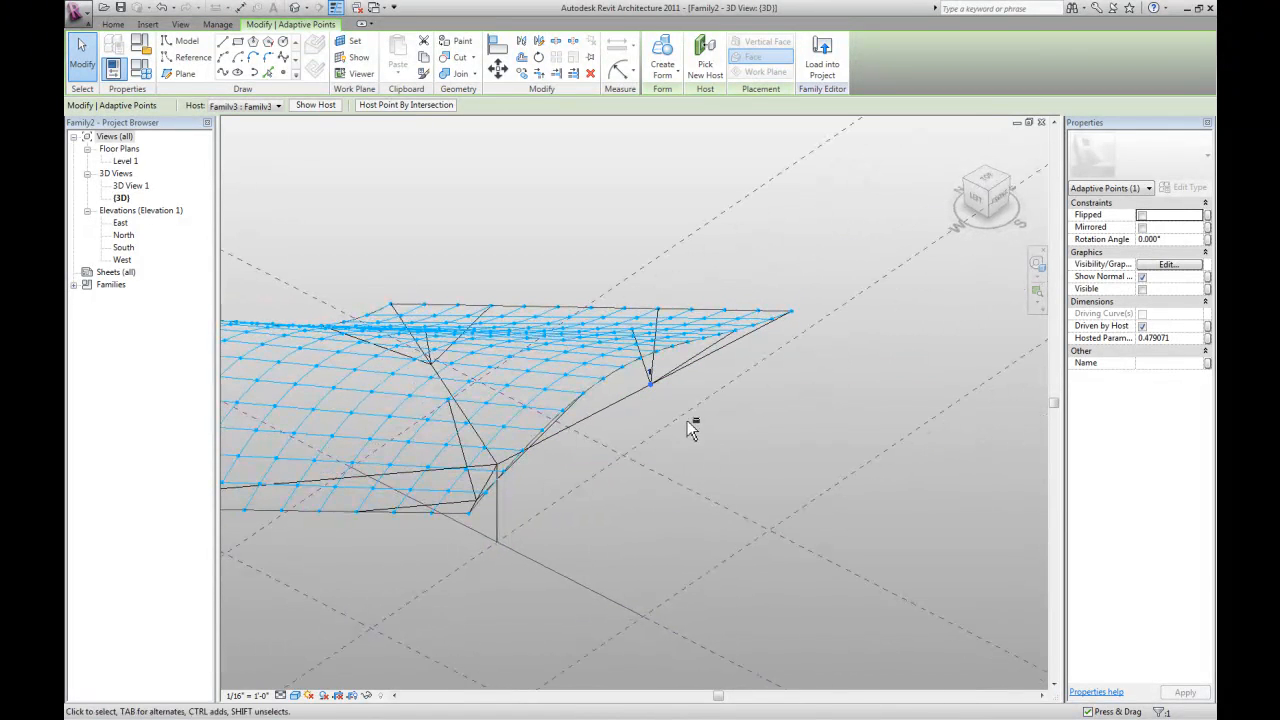
{"action": "mouse_move", "coordinate": [1110, 338]}
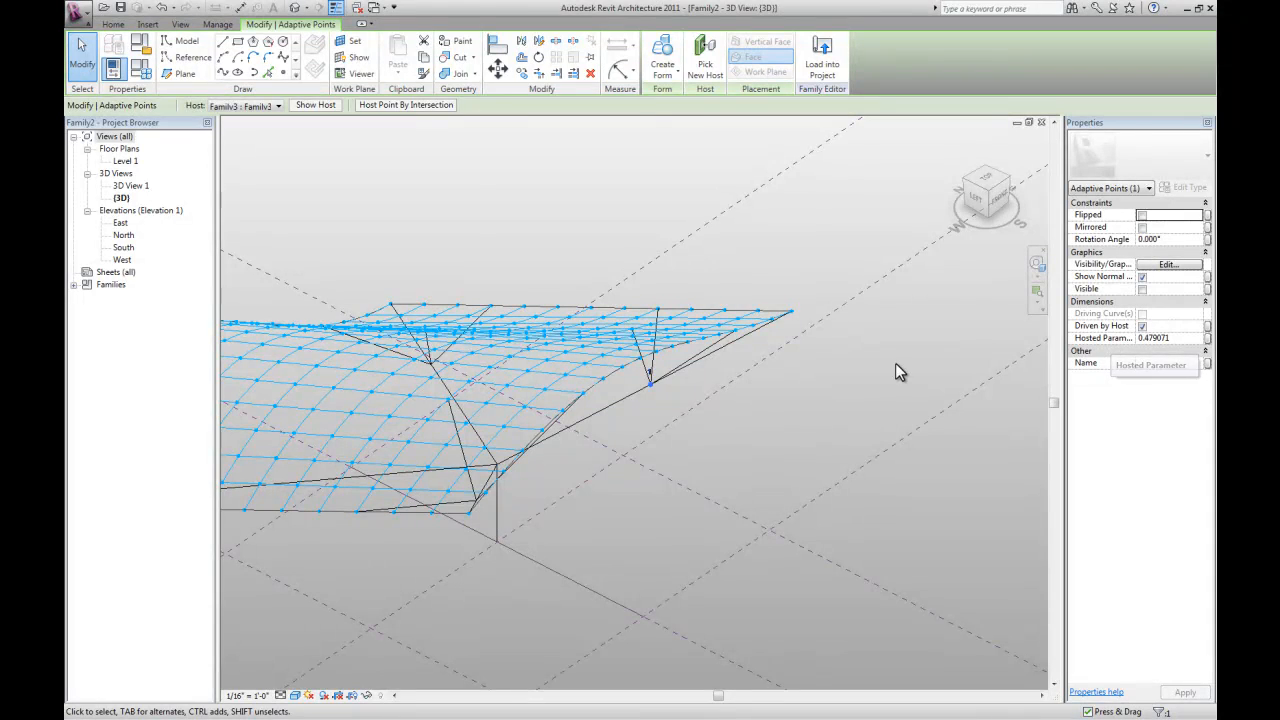
{"action": "left_click", "coordinate": [650, 378]}
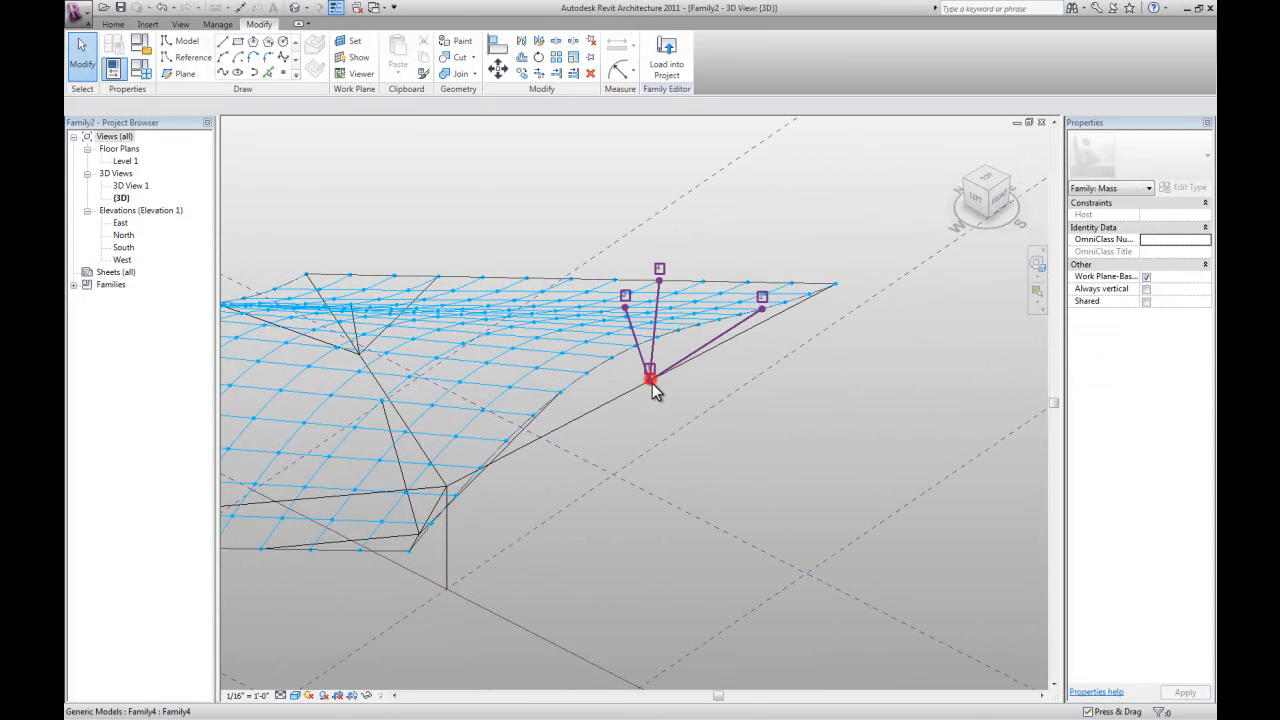
Select the strut's hosted end point and begin editing its Hosted Parameter value
{"action": "left_click", "coordinate": [650, 378]}
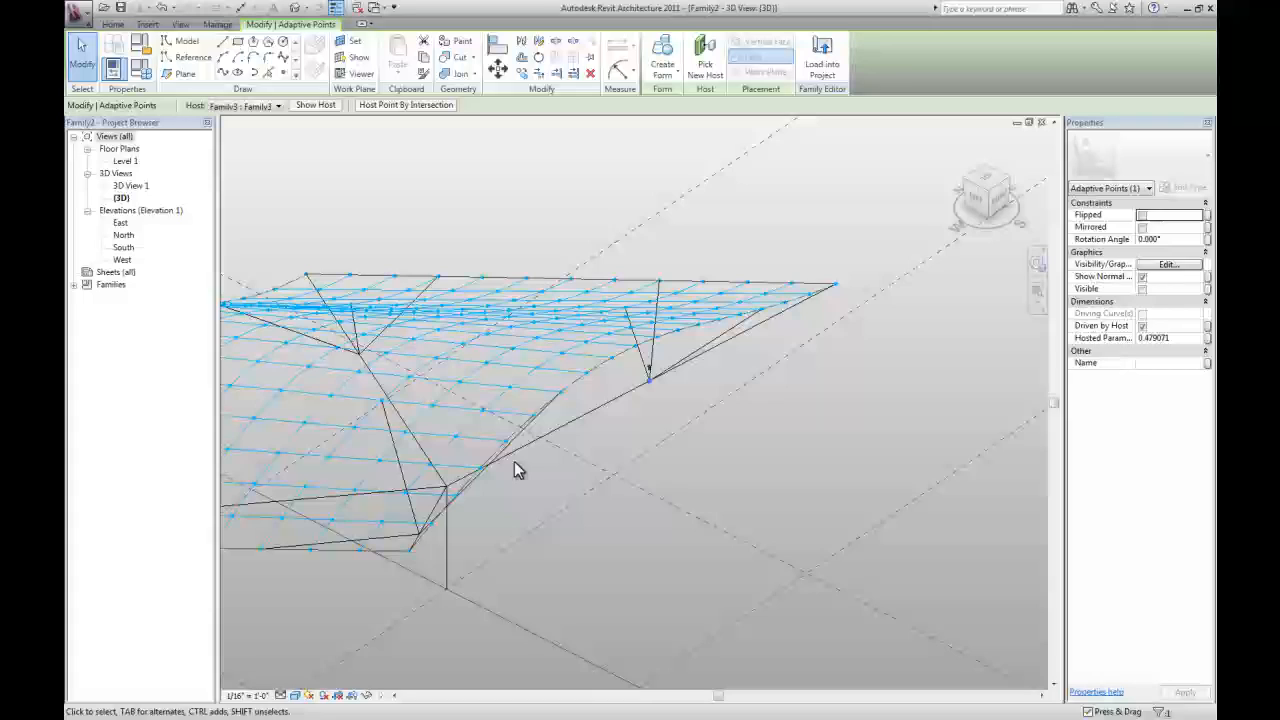
{"action": "left_click", "coordinate": [836, 272]}
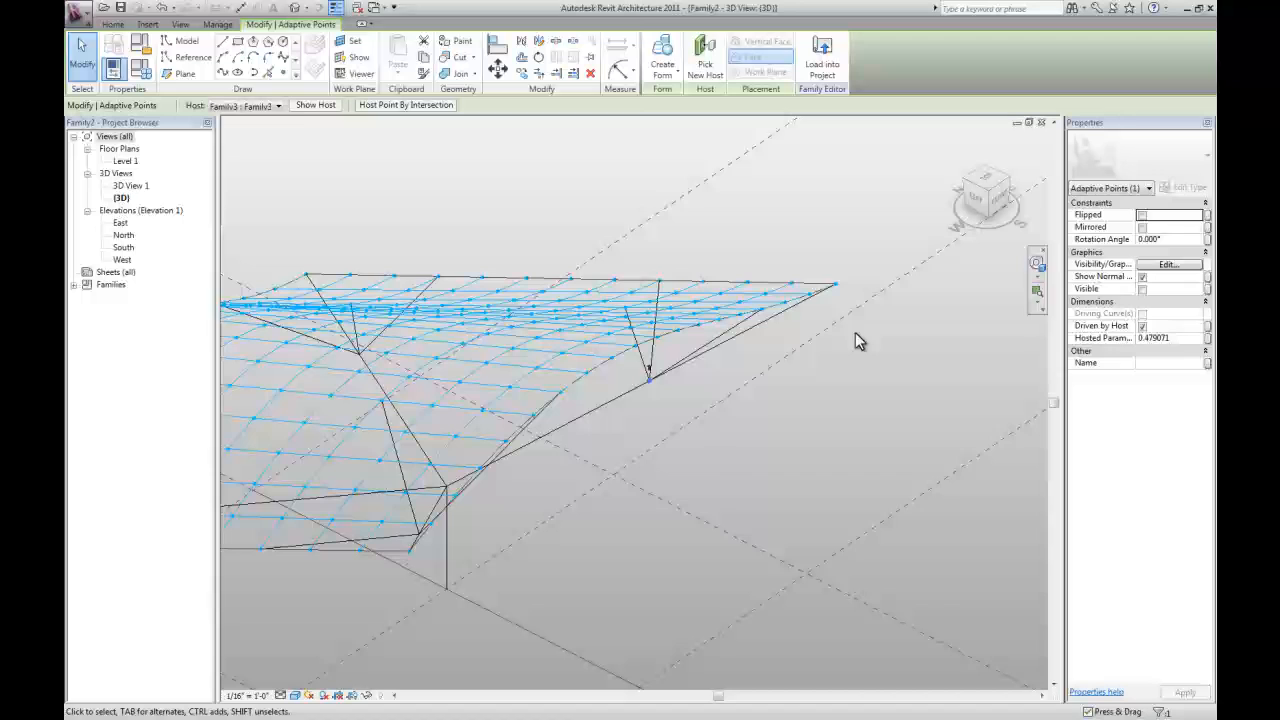
{"action": "left_click", "coordinate": [450, 490]}
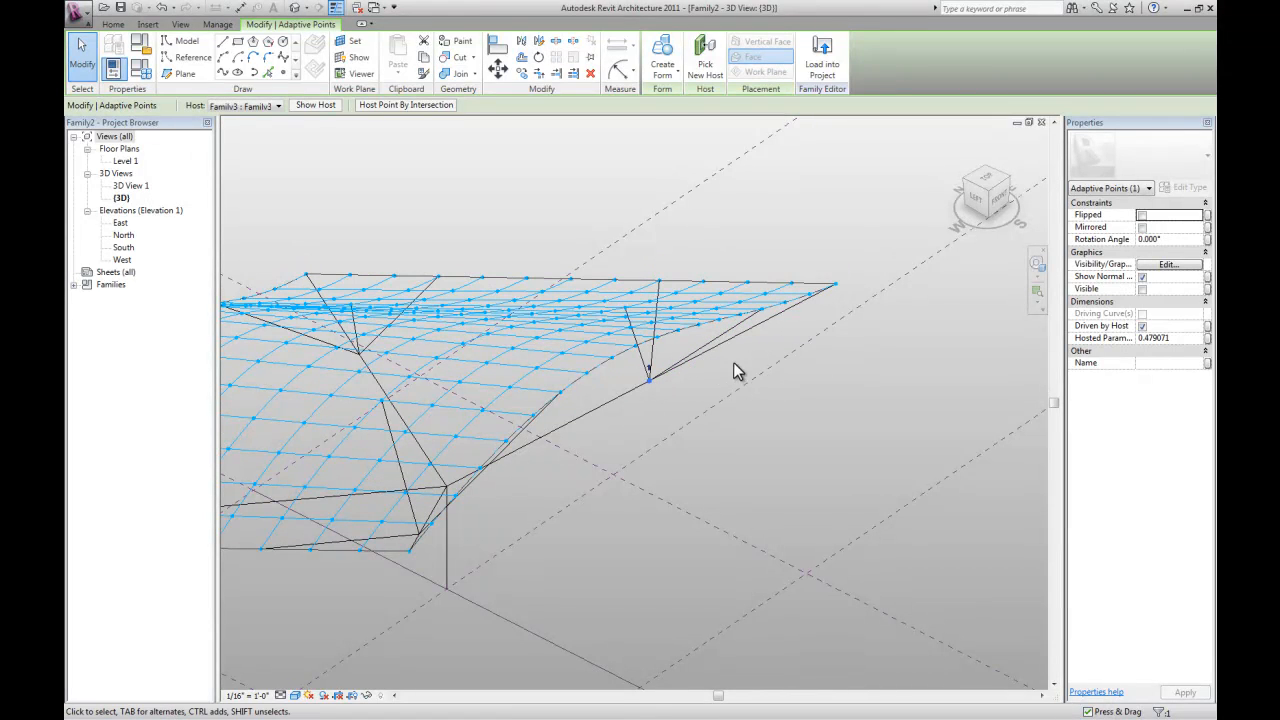
{"action": "left_click", "coordinate": [1170, 336]}
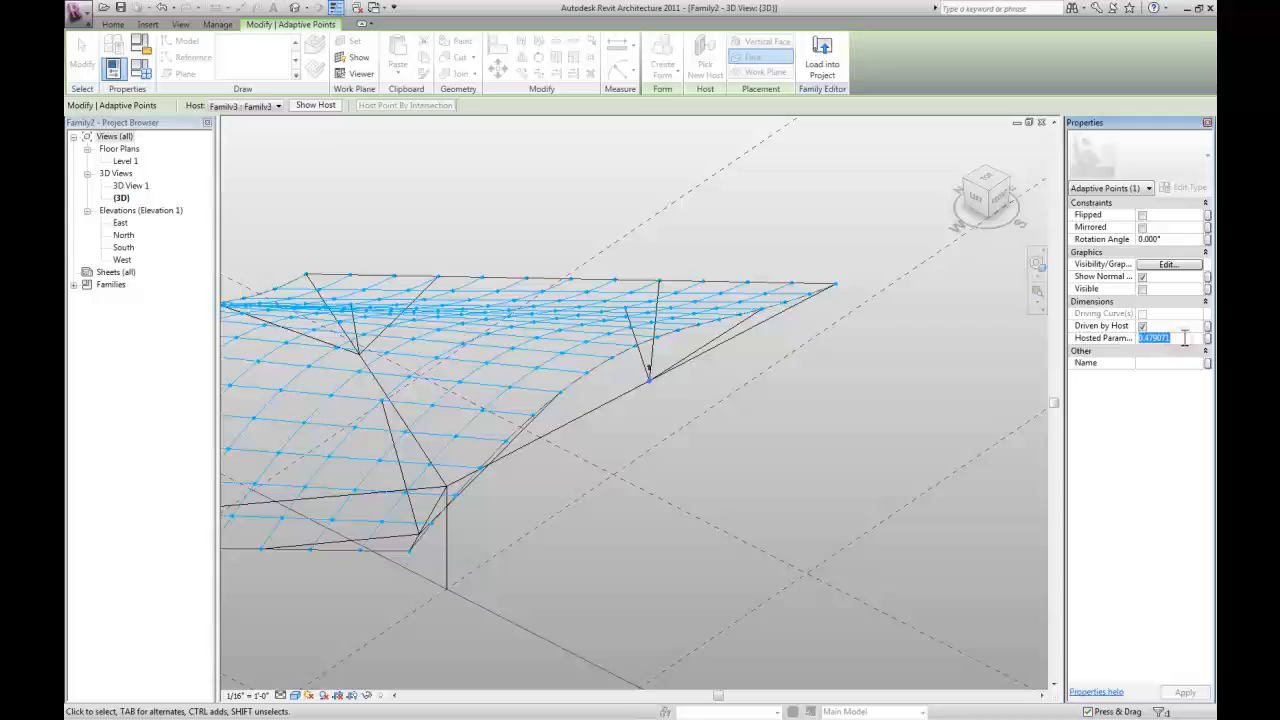
Set the point's hosted position to 0.5 and apply the new value
{"action": "type", "text": "0.500000"}
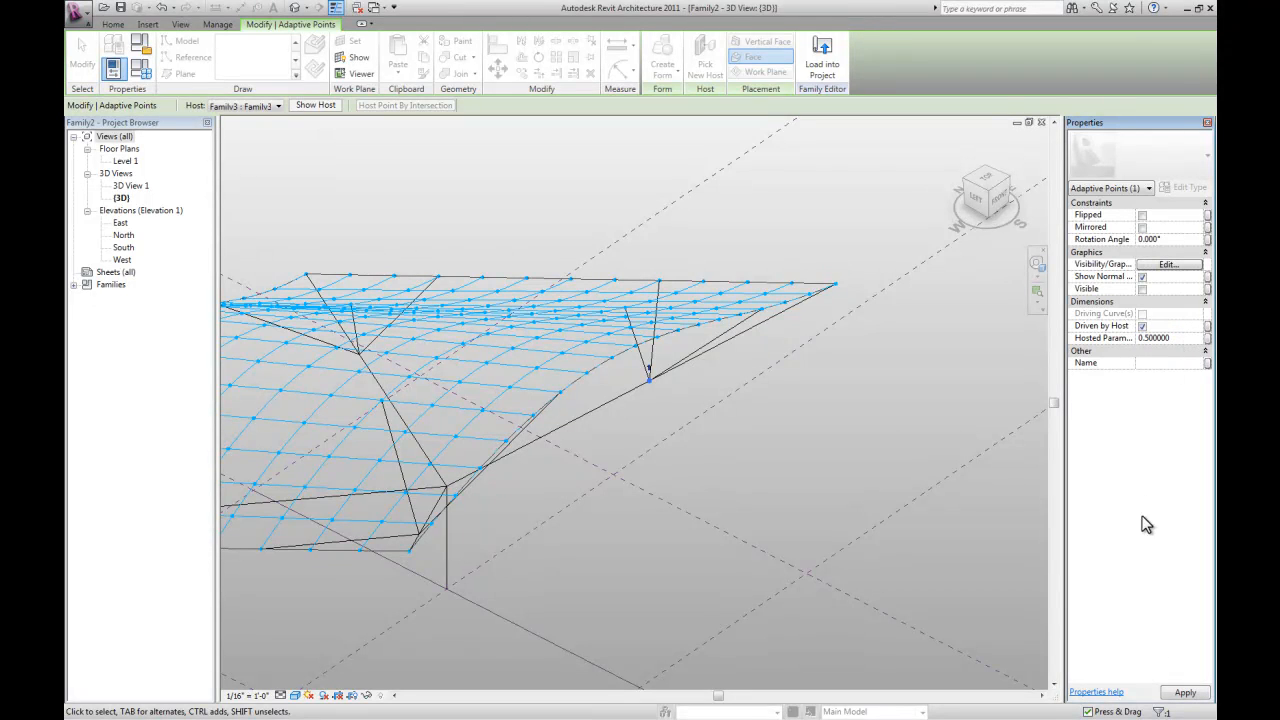
{"action": "left_click", "coordinate": [82, 62]}
{"action": "type", "text": "0.700000"}
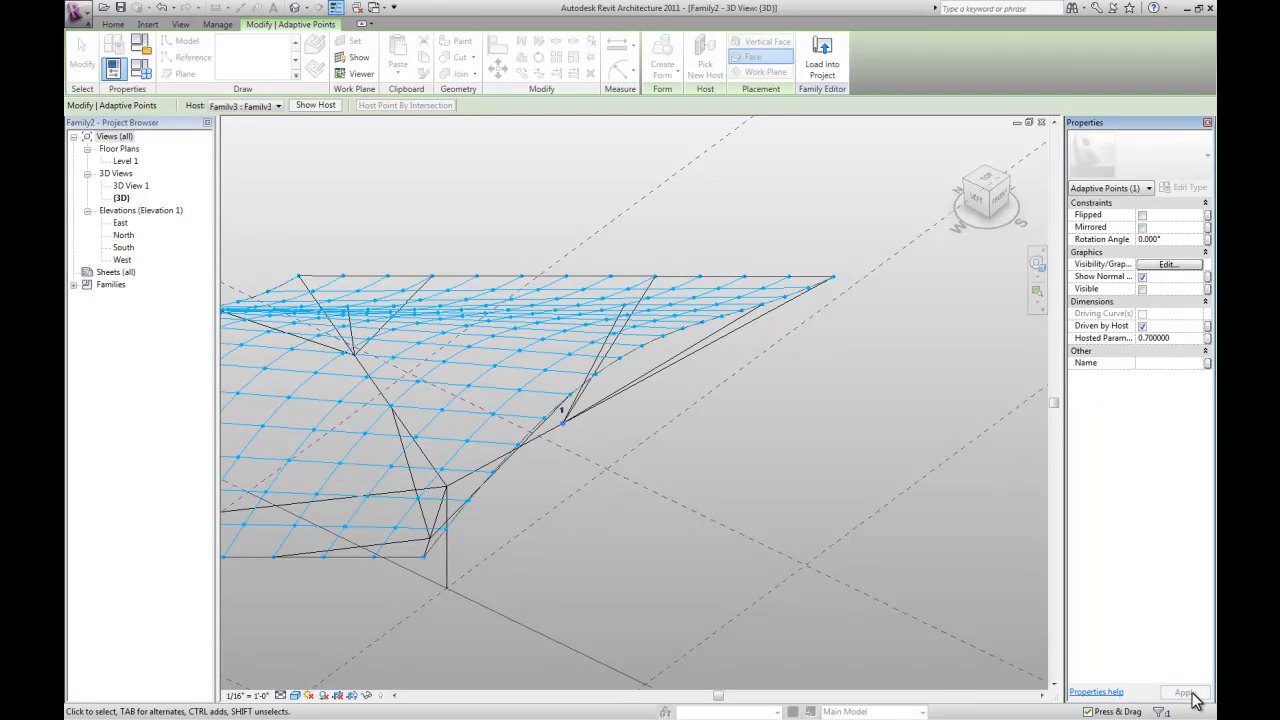
{"action": "left_click", "coordinate": [1164, 336]}
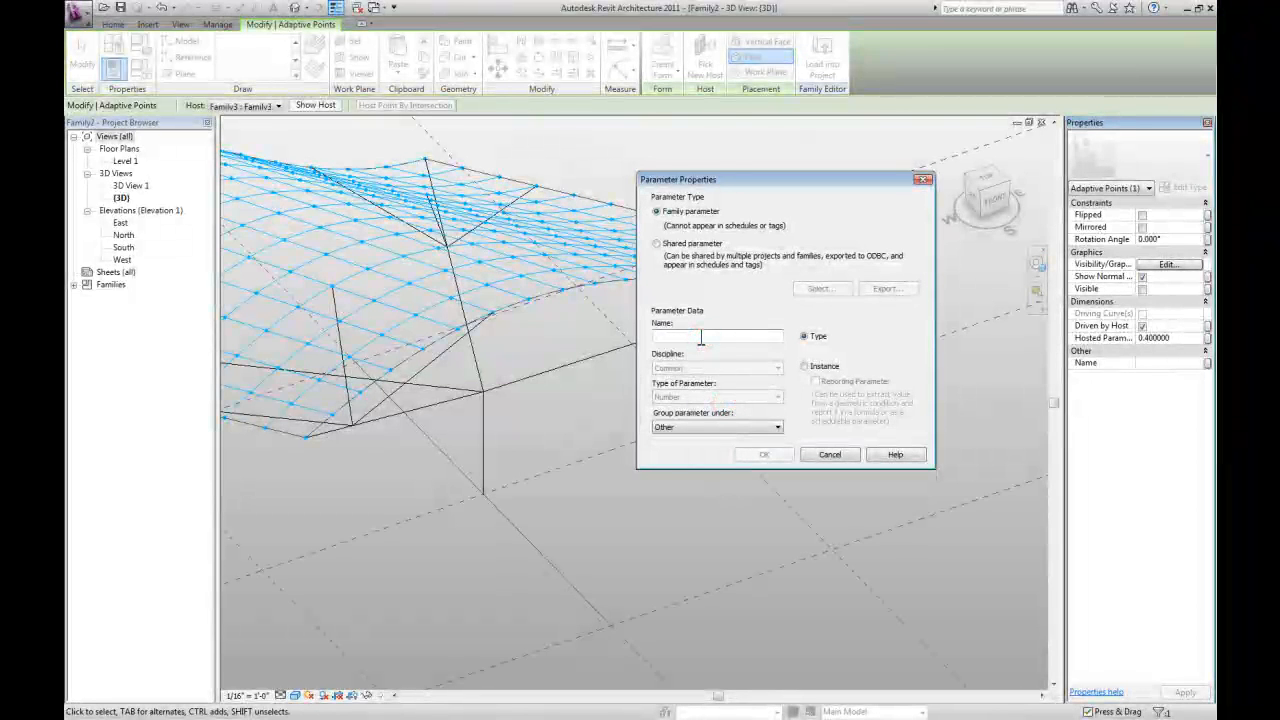
Create instance parameter placement_point_1 and link it to the point's hosted position
{"action": "type", "text": "placement_point_1"}
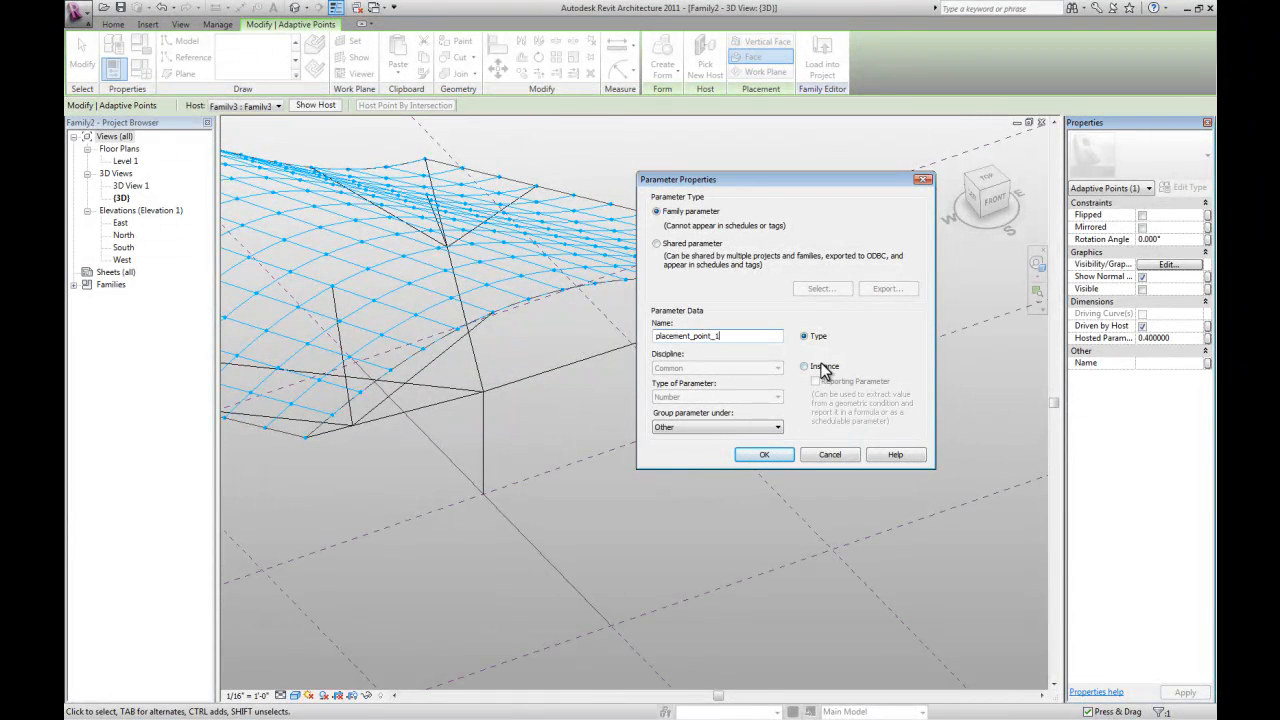
{"action": "left_click", "coordinate": [804, 366]}
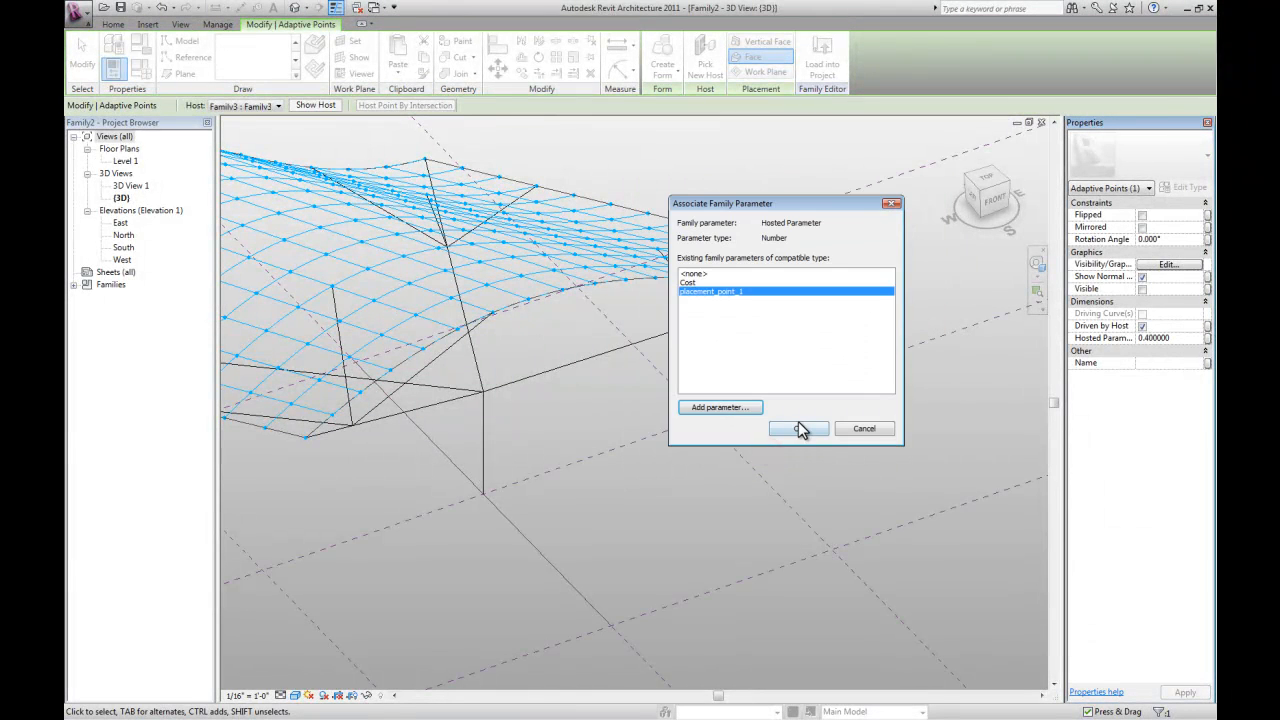
{"action": "left_click", "coordinate": [798, 428]}
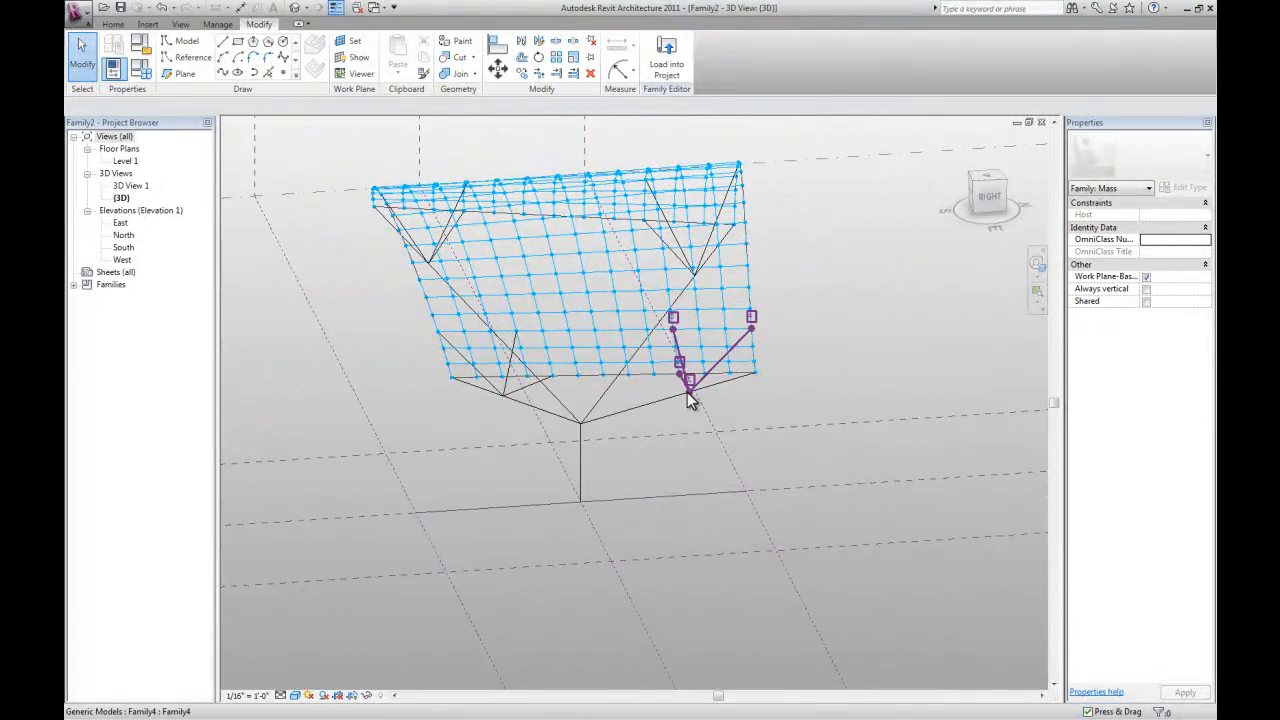
Start Associate Family Parameter for the next canopy-edge point's hosted position, orbiting to check it
{"action": "left_click", "coordinate": [688, 384]}
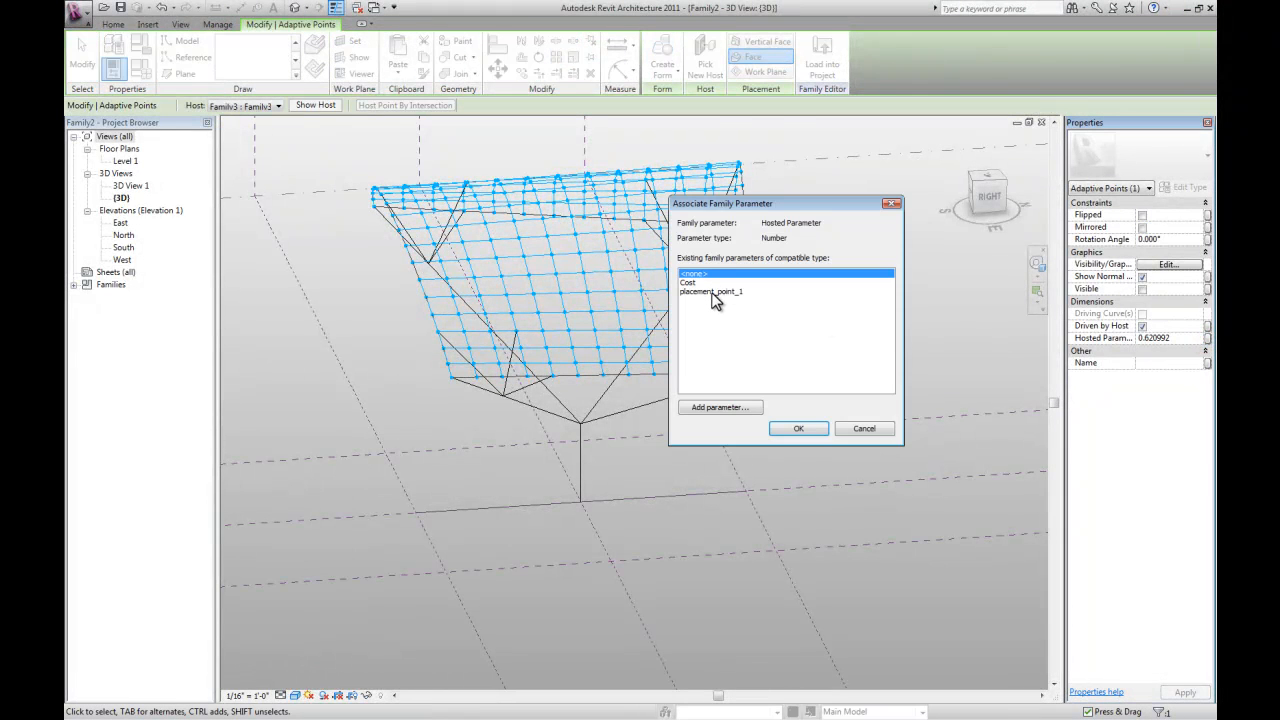
{"action": "left_click", "coordinate": [798, 428]}
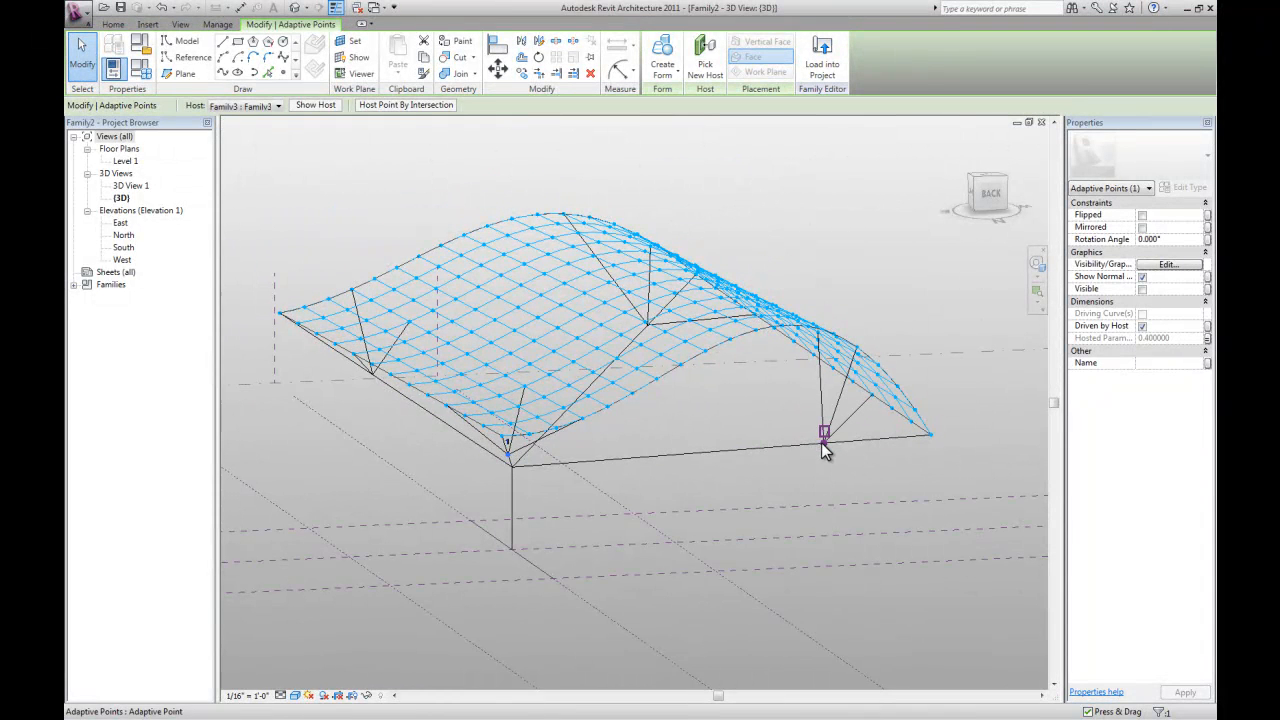
{"action": "left_click", "coordinate": [1208, 336]}
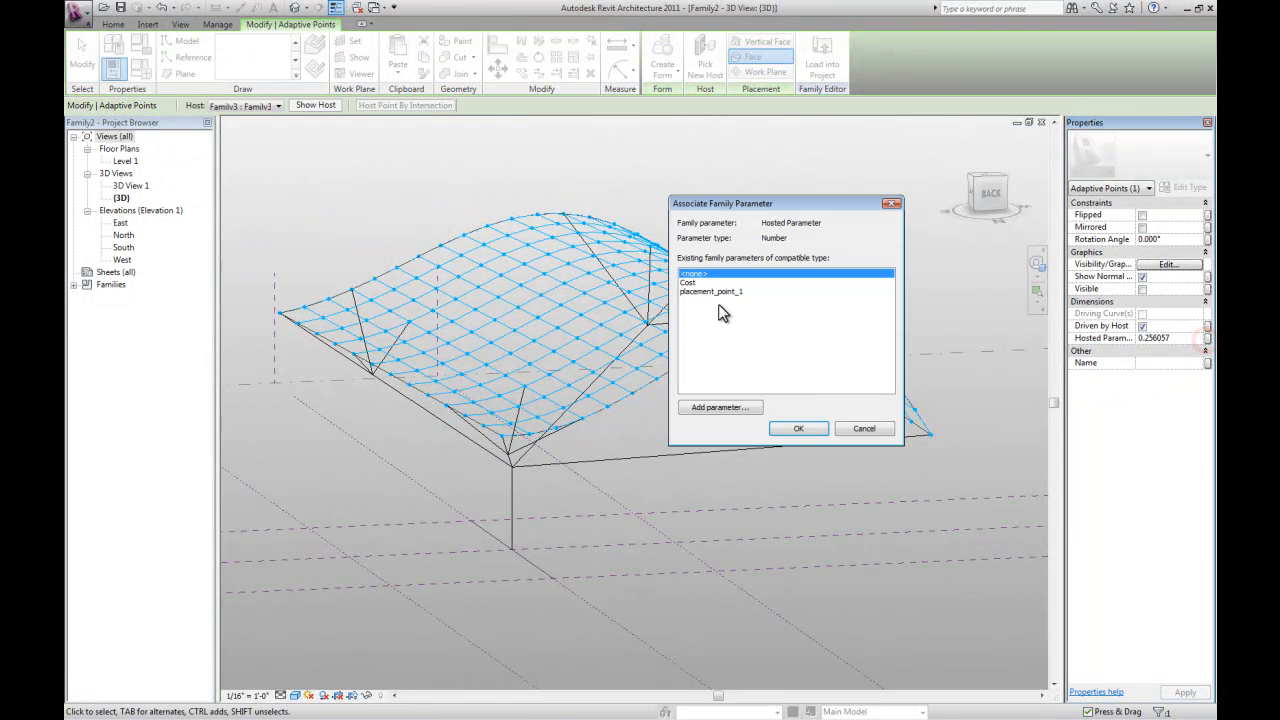
{"action": "left_click", "coordinate": [798, 428]}
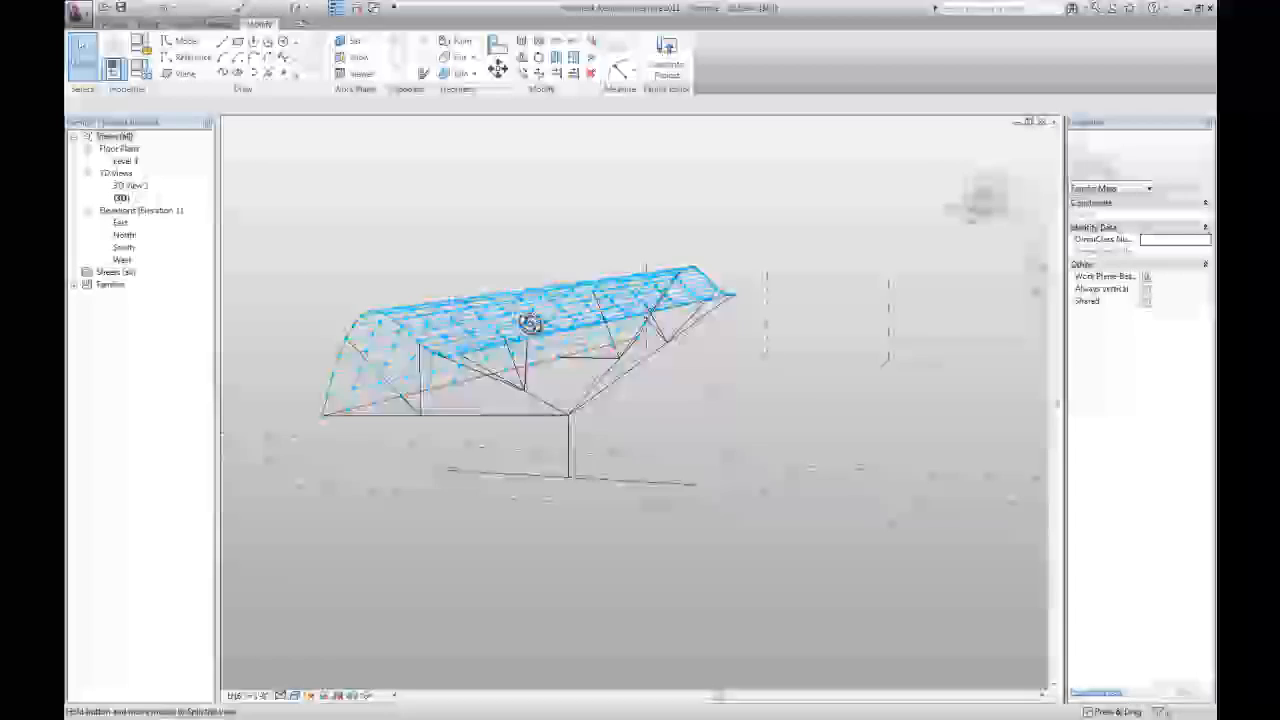
{"action": "left_click_drag", "start_coordinate": [530, 322], "coordinate": [372, 344]}
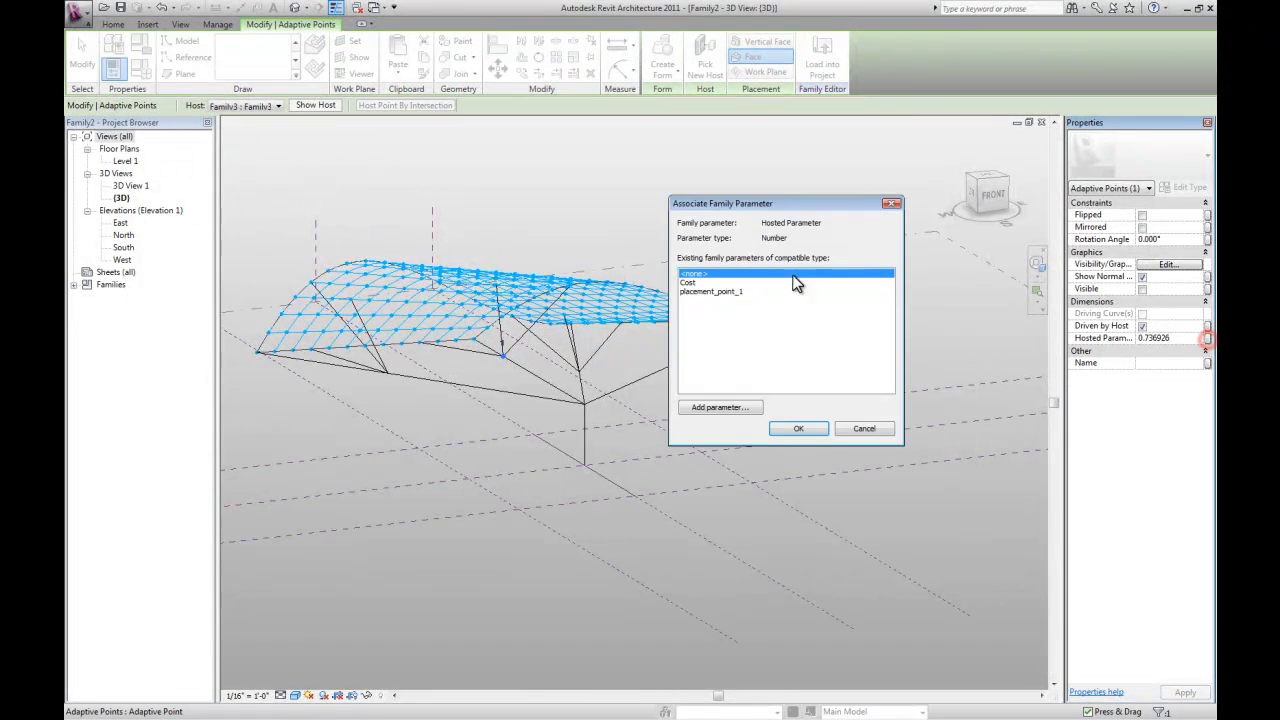
Add instance parameter placement_point_2 driving the second point's hosted position
{"action": "left_click", "coordinate": [720, 408]}
{"action": "type", "text": "placement_point_2"}
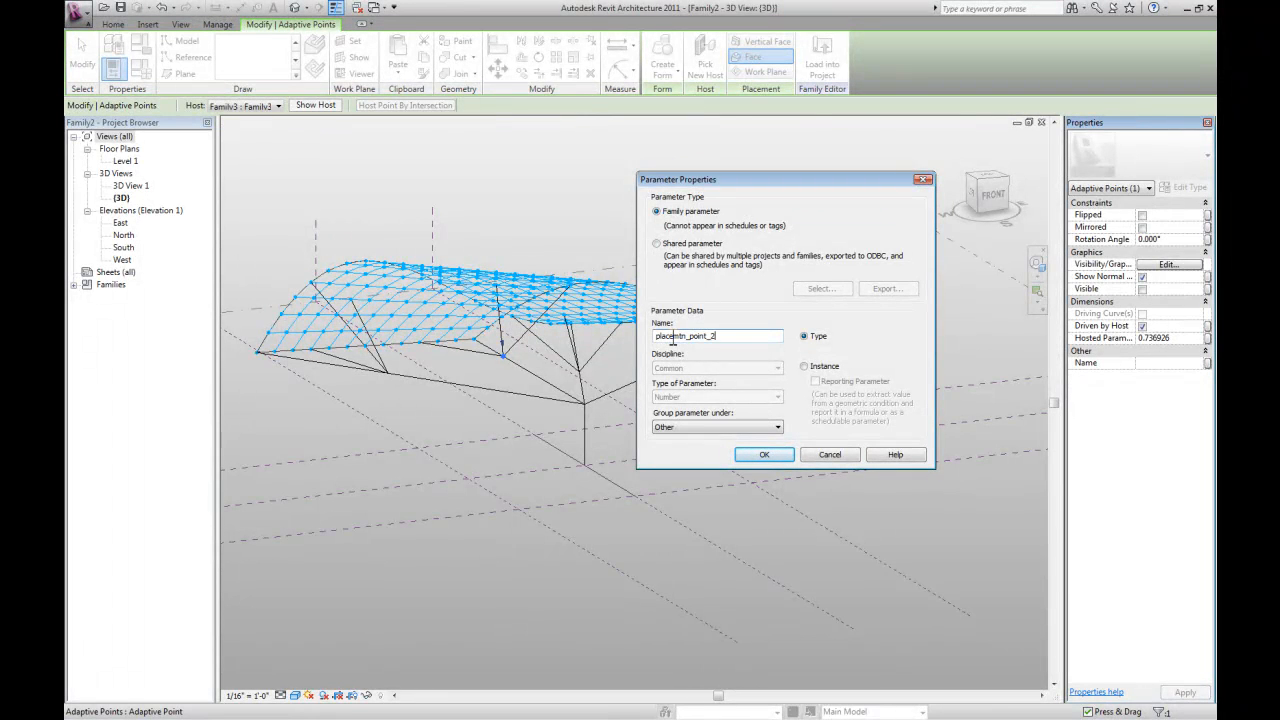
{"action": "left_click", "coordinate": [804, 366]}
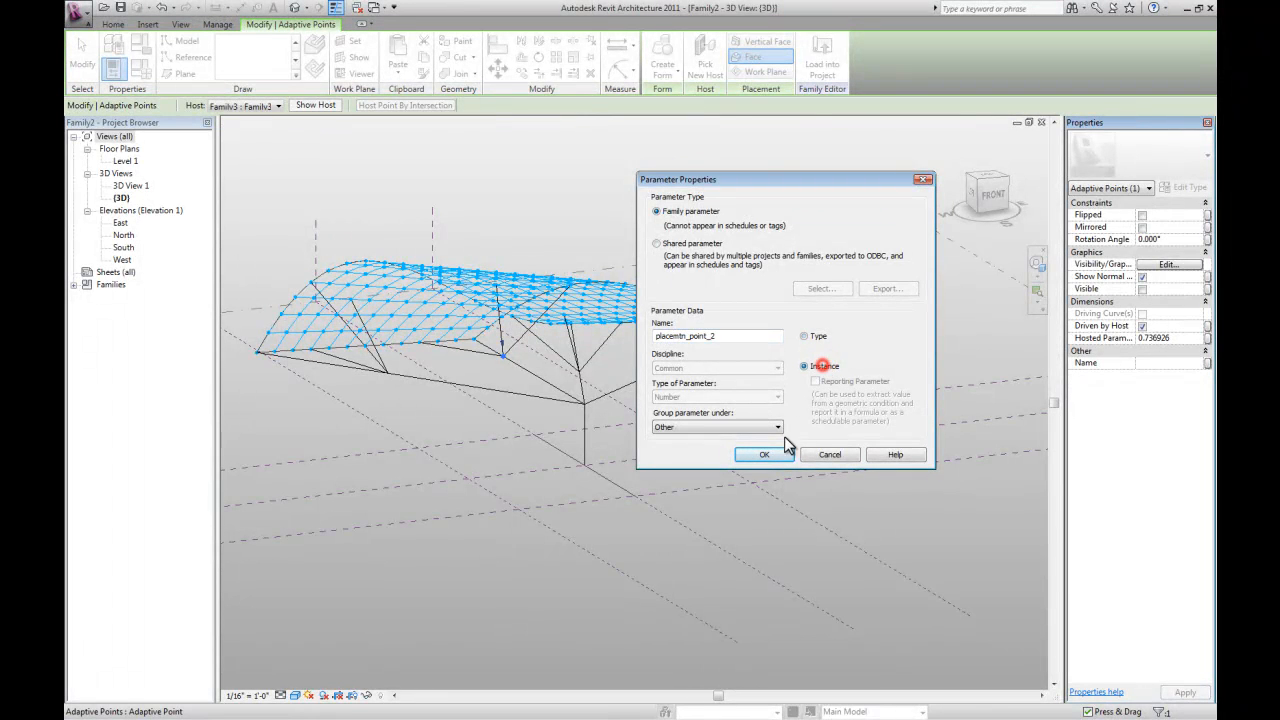
{"action": "left_click", "coordinate": [764, 454]}
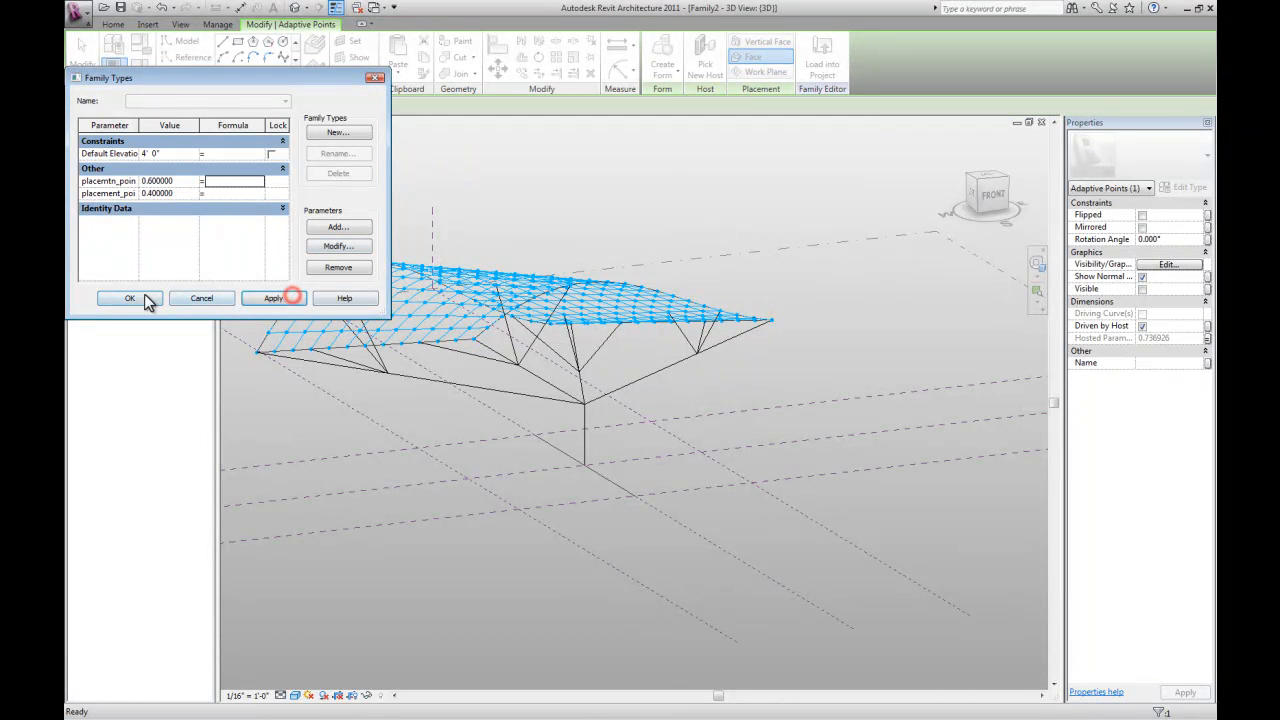
Accept both placement parameter values in Family Types
{"action": "left_click", "coordinate": [128, 298]}
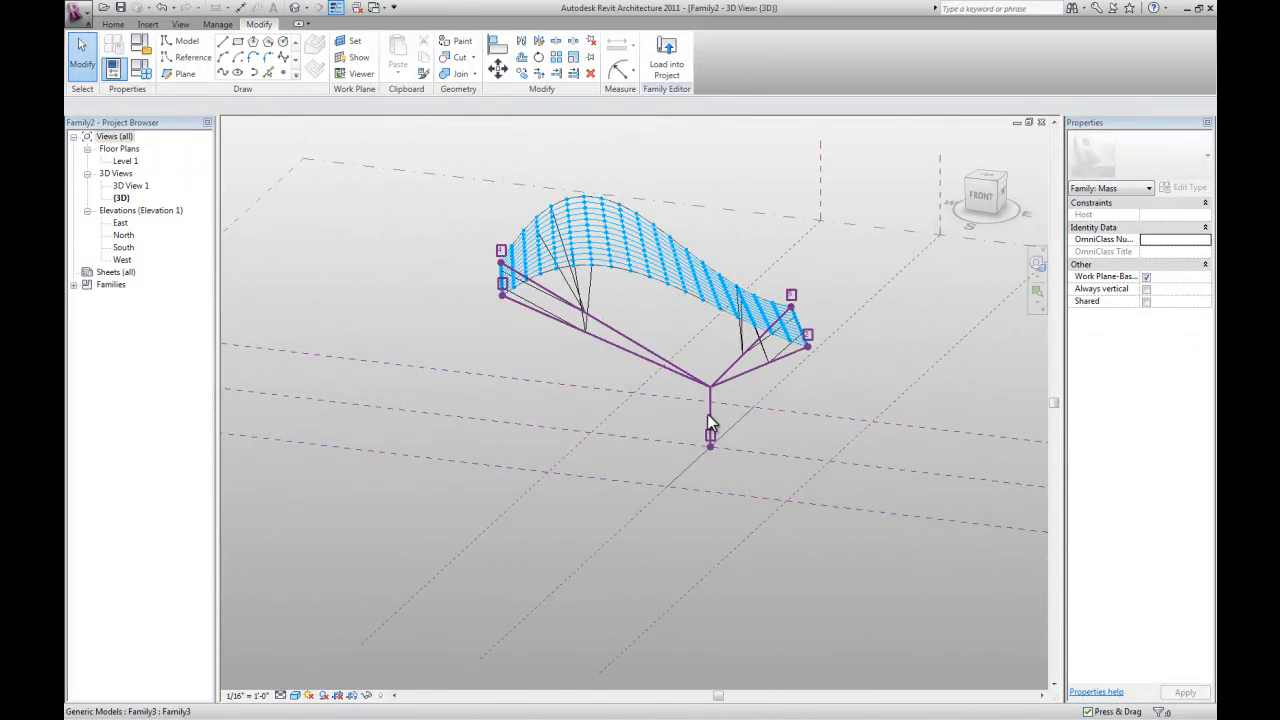
{"action": "left_click_drag", "start_coordinate": [710, 420], "coordinate": [668, 480]}
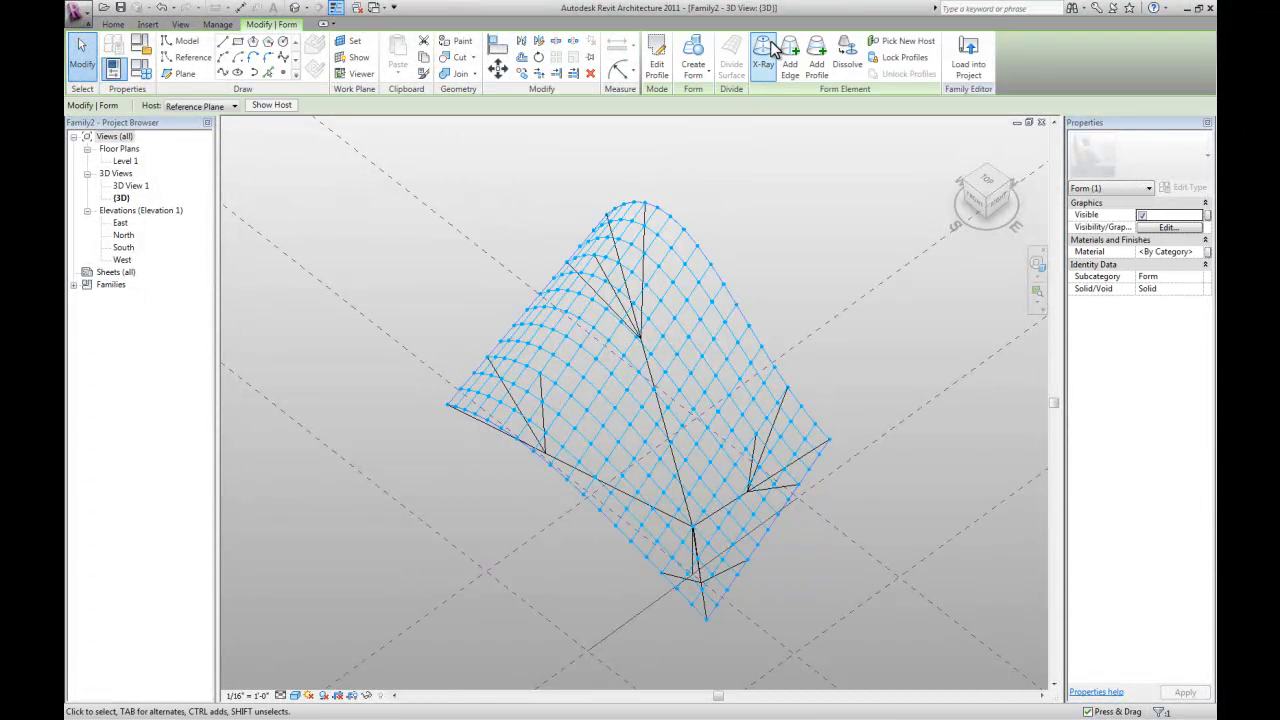
{"action": "left_click", "coordinate": [764, 56]}
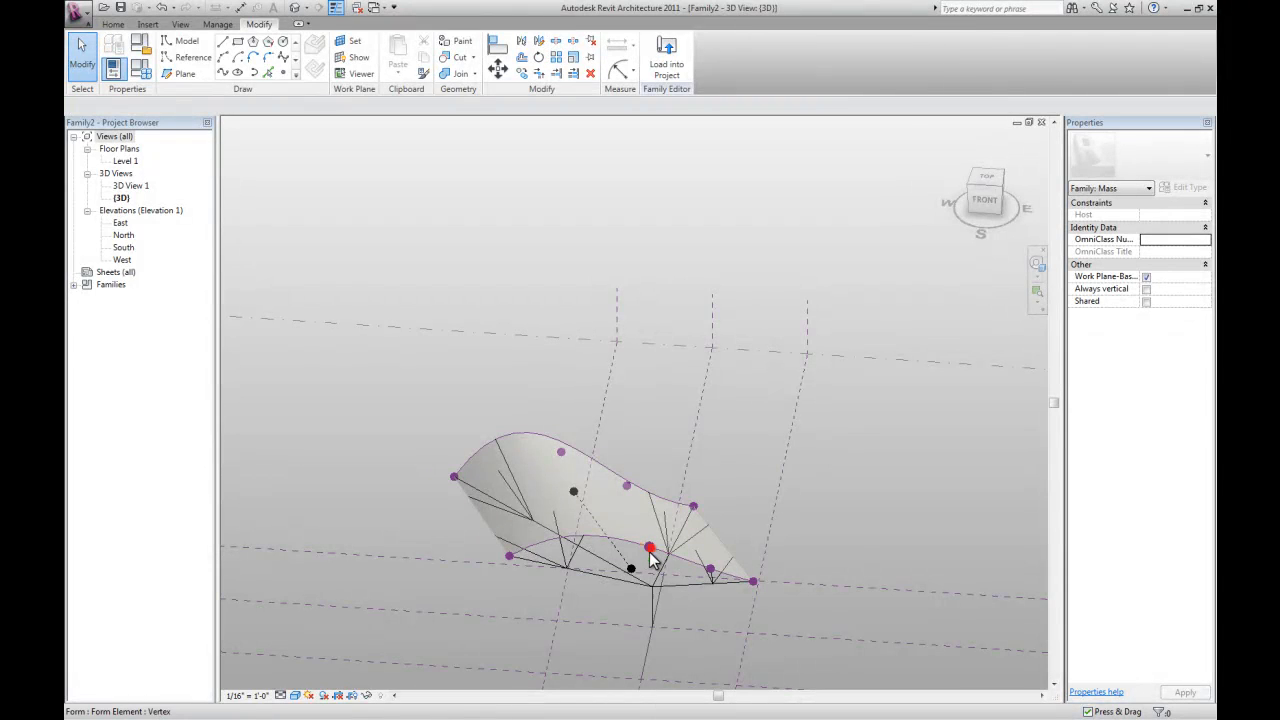
{"action": "left_click", "coordinate": [648, 548]}
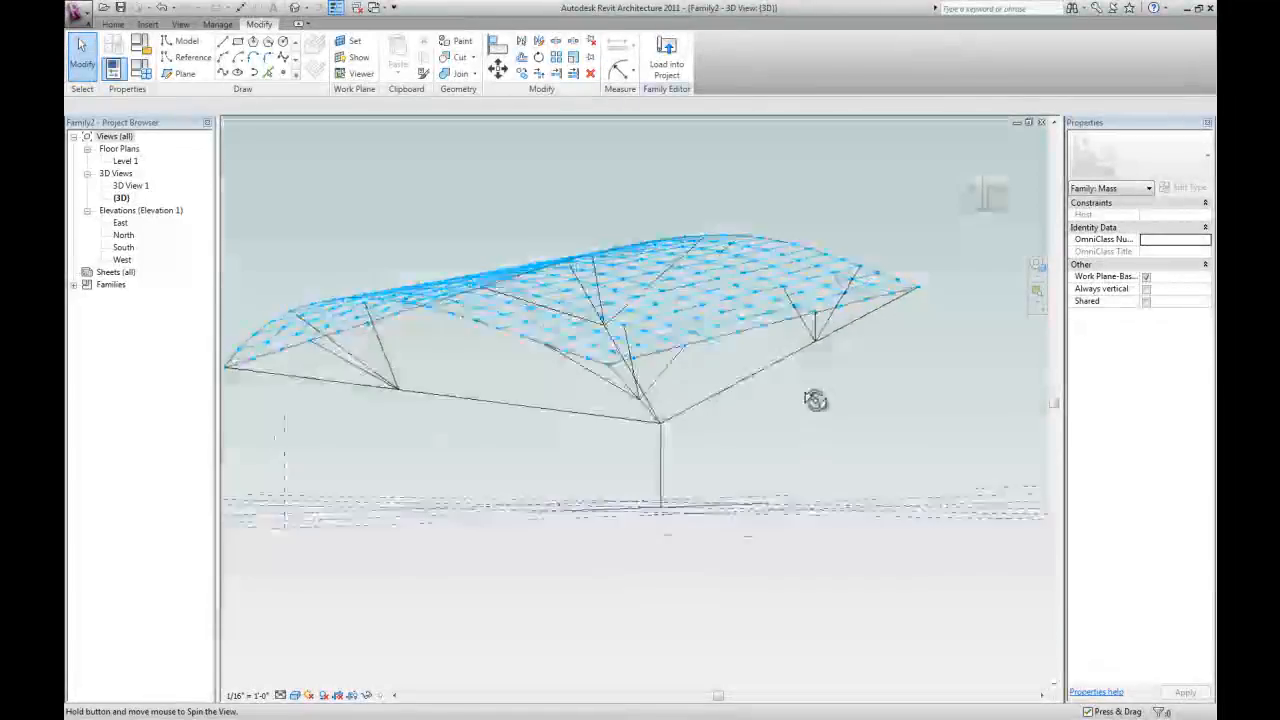
{"action": "left_click_drag", "start_coordinate": [816, 400], "coordinate": [650, 452]}
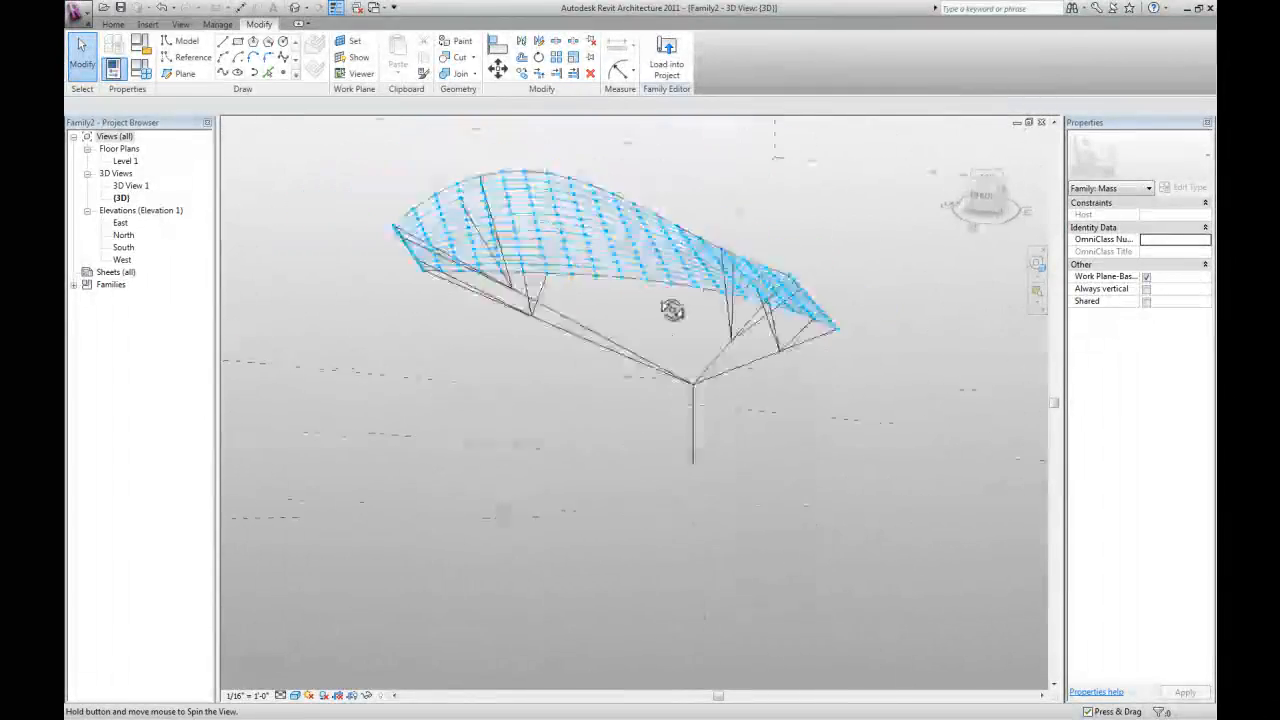
{"action": "left_click_drag", "start_coordinate": [672, 308], "coordinate": [700, 344]}
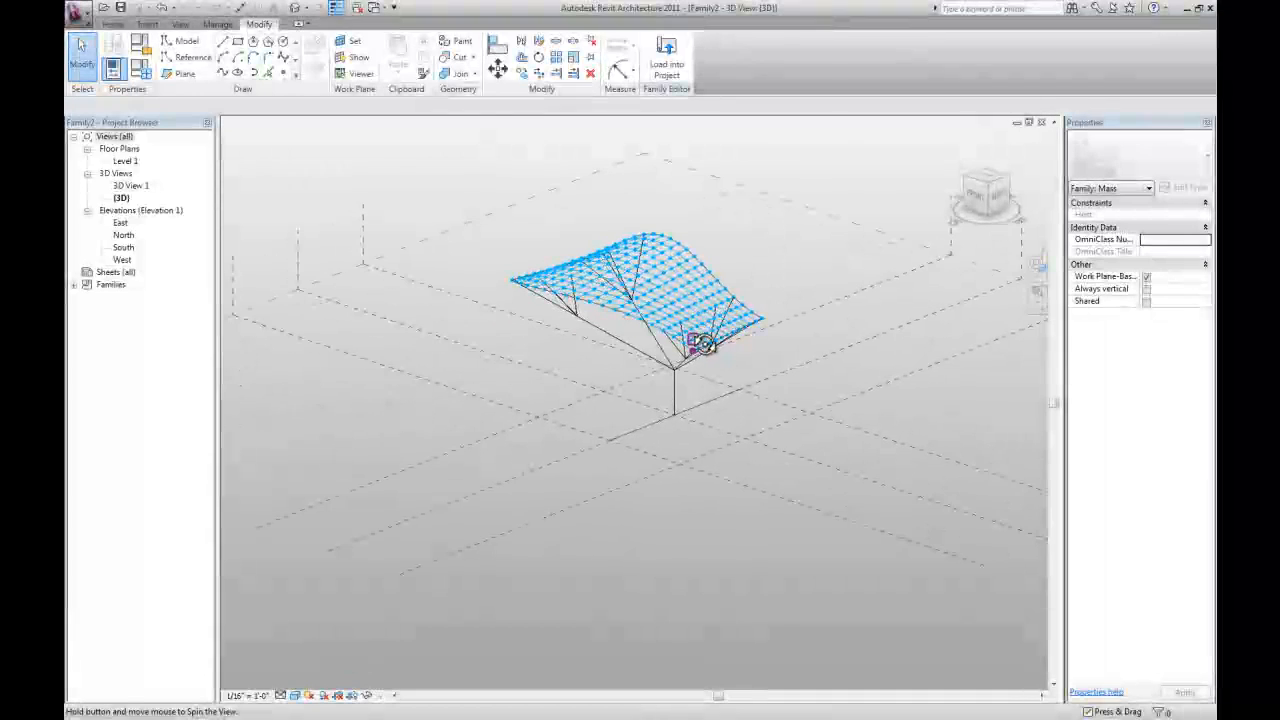